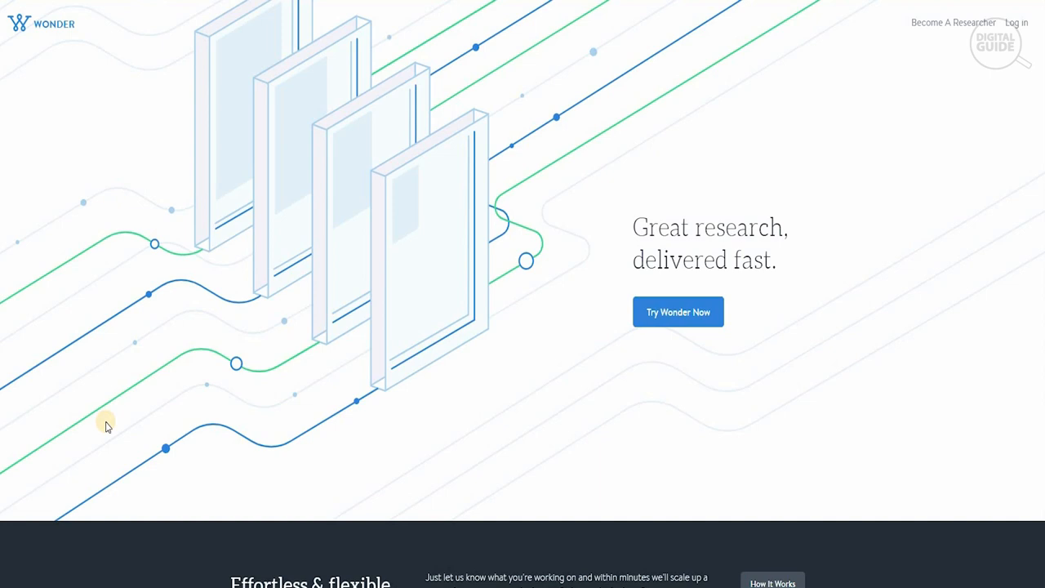
pyautogui.moveTo(412, 330)
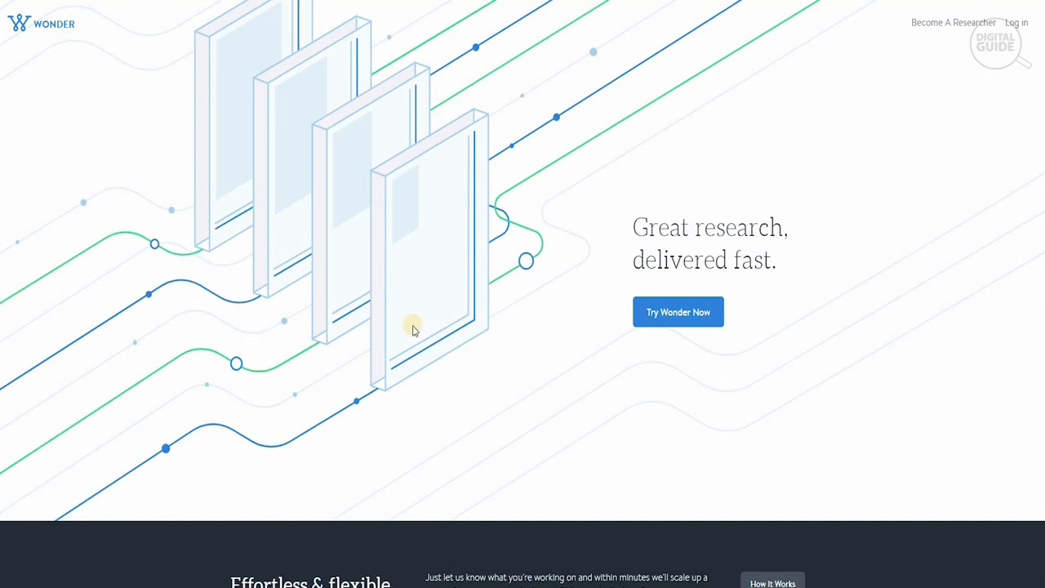
pyautogui.moveTo(438, 150)
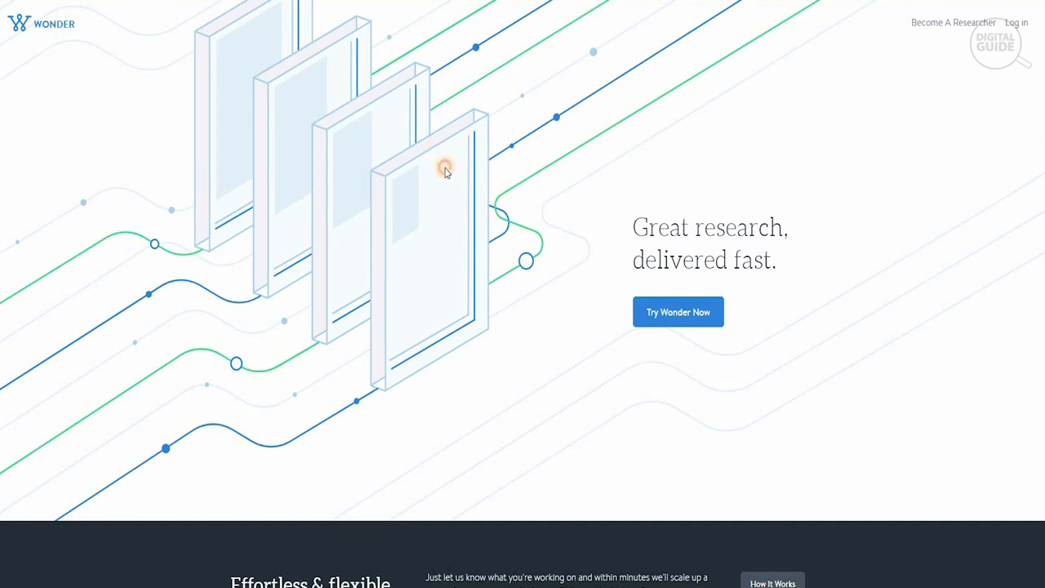
# Step: Scroll past the client logos to the pricing section listing Industry Specialist $125/hour and General Analyst $59/hour
pyautogui.scroll(-3)
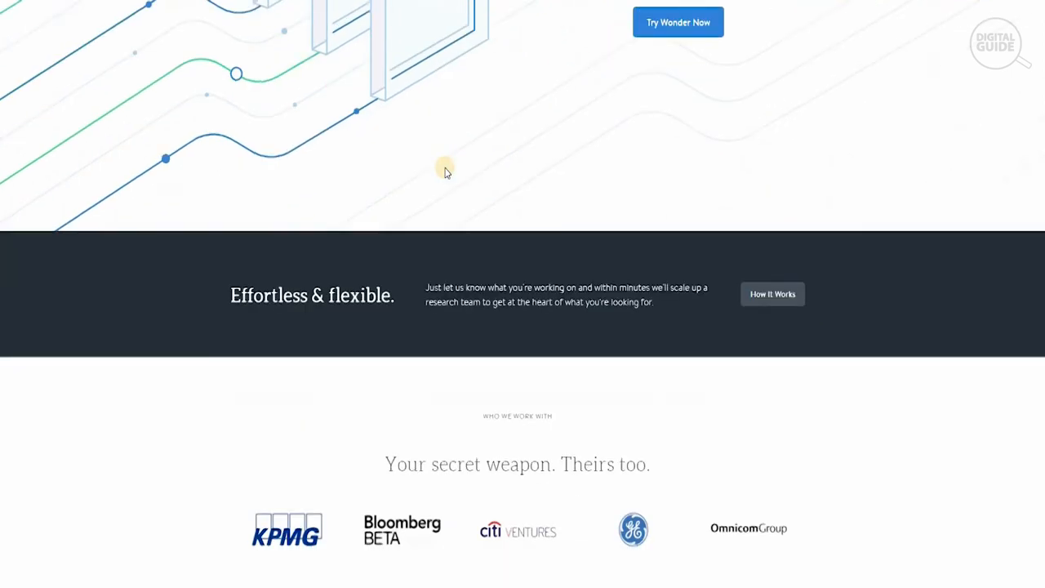
pyautogui.scroll(-3)
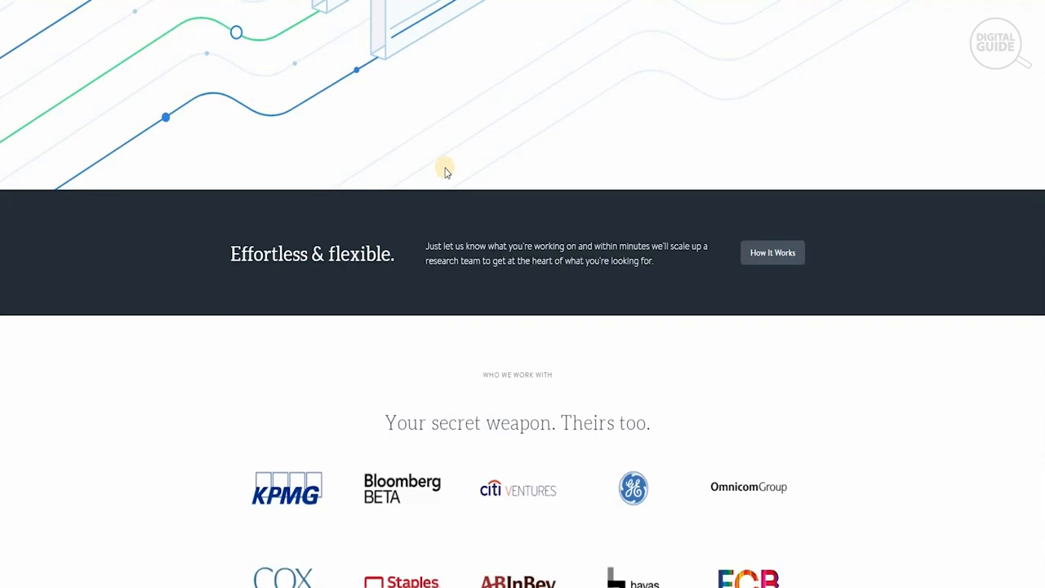
pyautogui.scroll(-3)
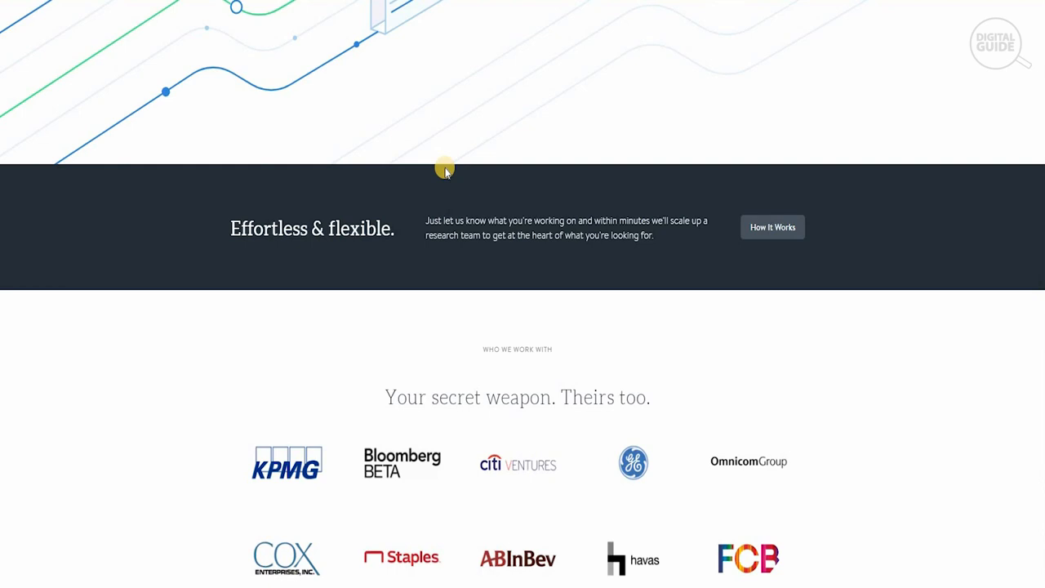
pyautogui.scroll(-3)
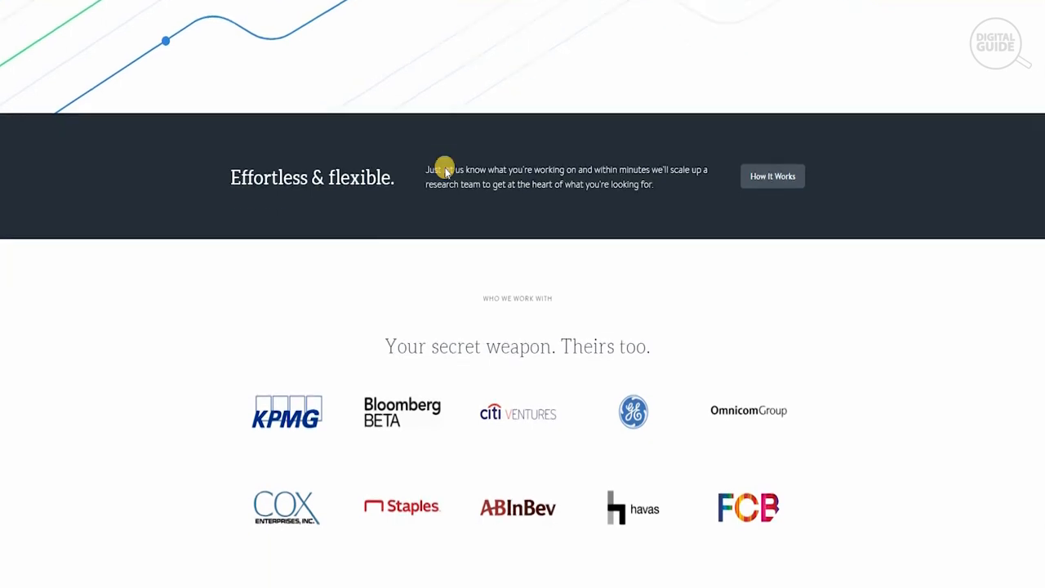
pyautogui.scroll(-3)
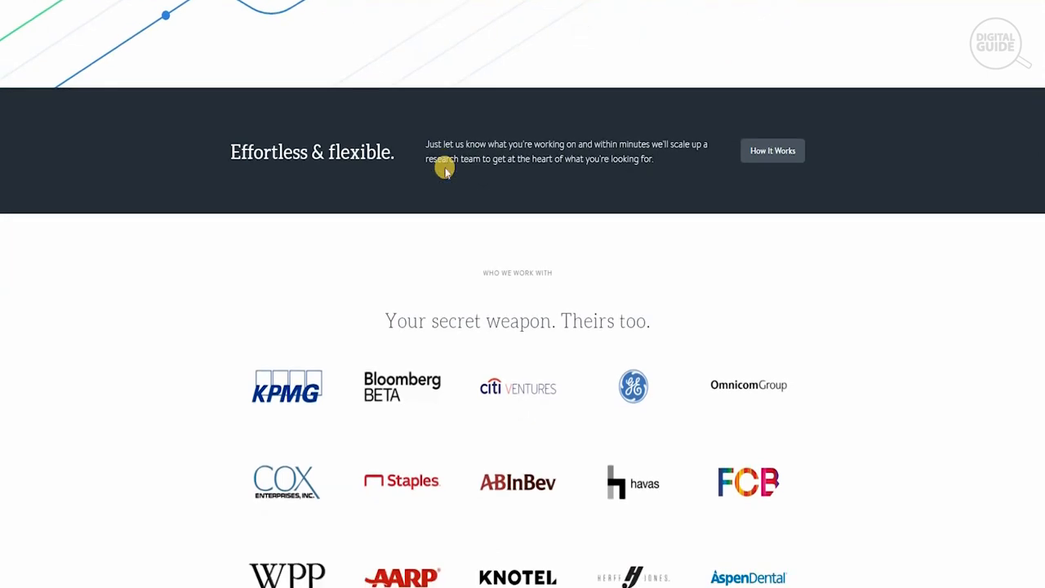
pyautogui.scroll(-3)
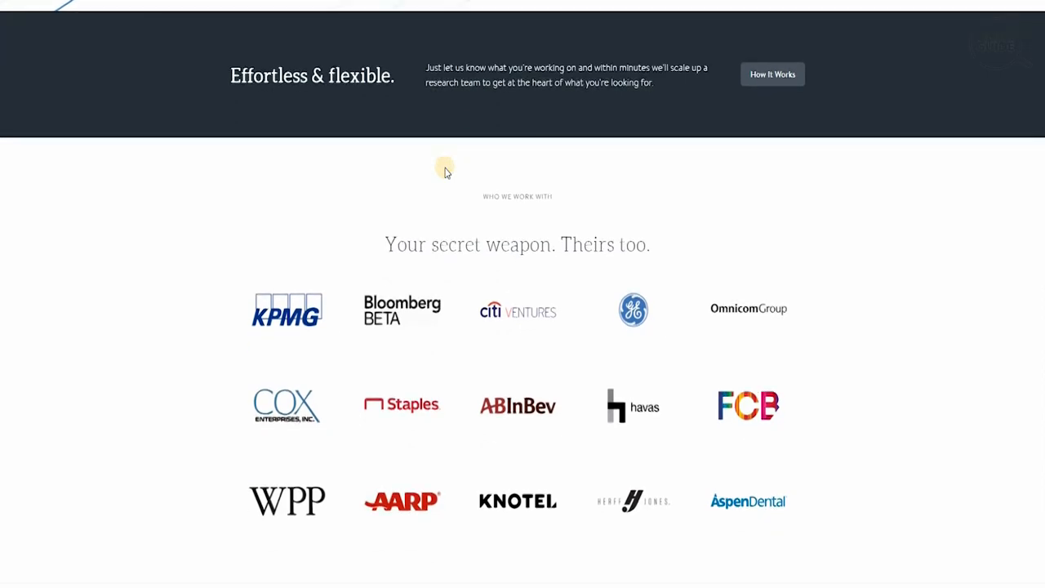
pyautogui.scroll(3)
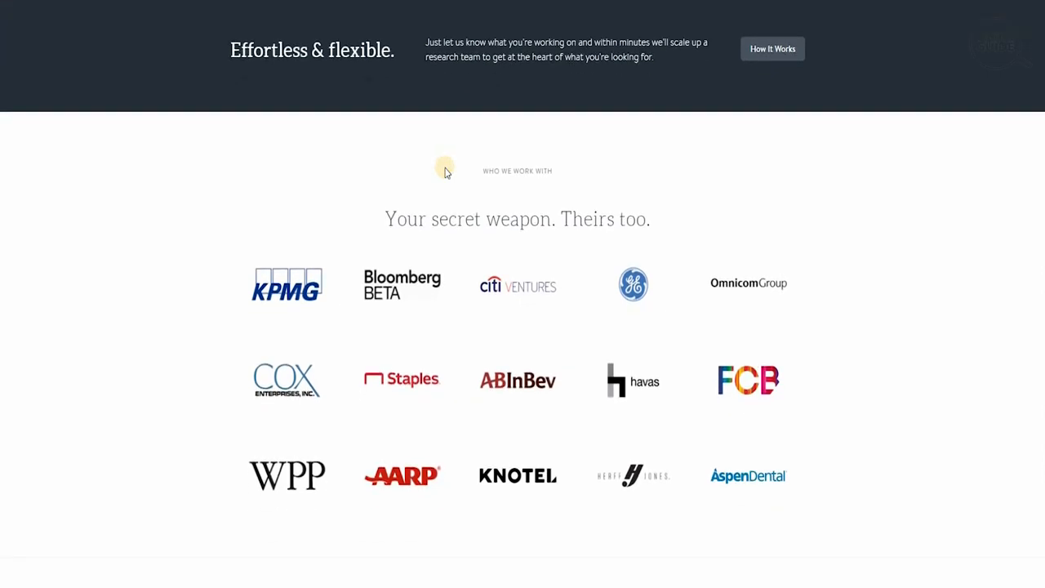
pyautogui.scroll(-3)
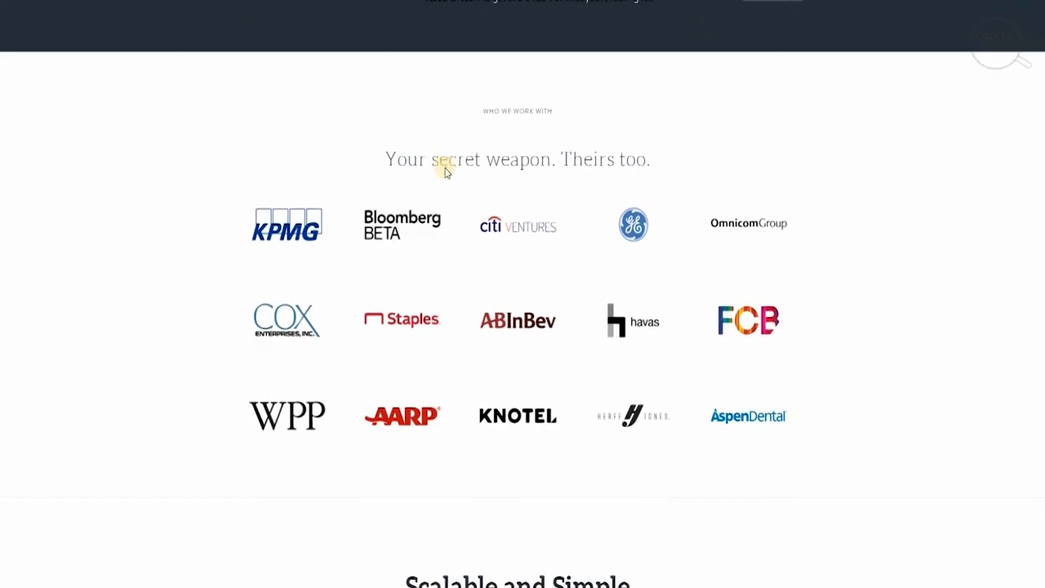
pyautogui.scroll(-3)
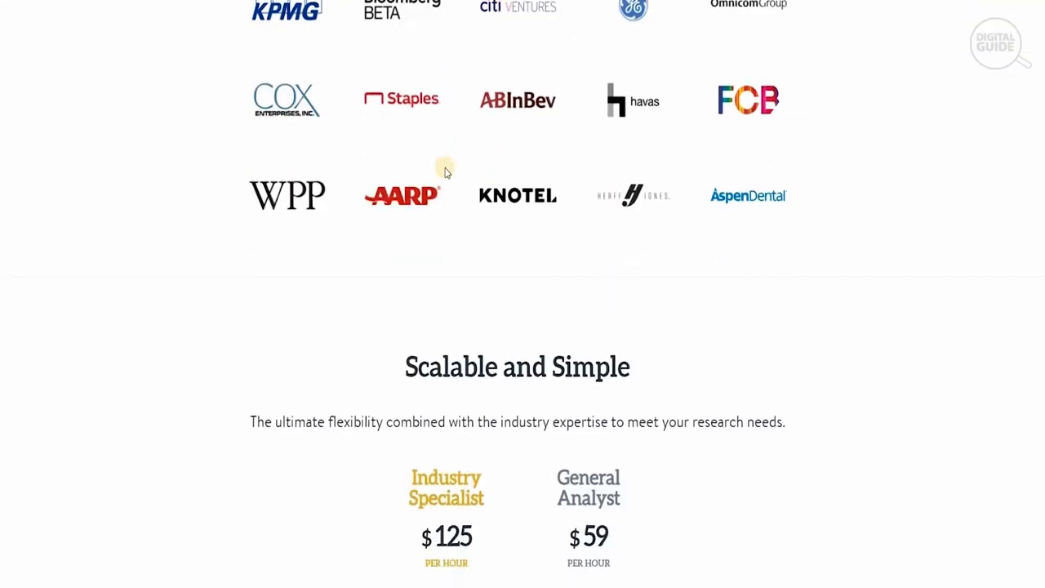
pyautogui.scroll(-3)
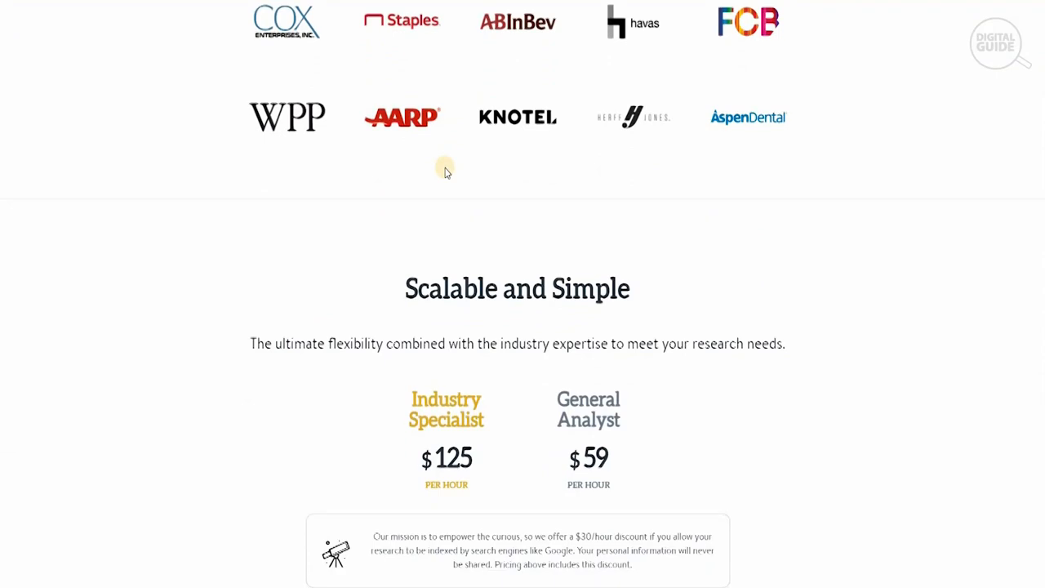
pyautogui.scroll(-3)
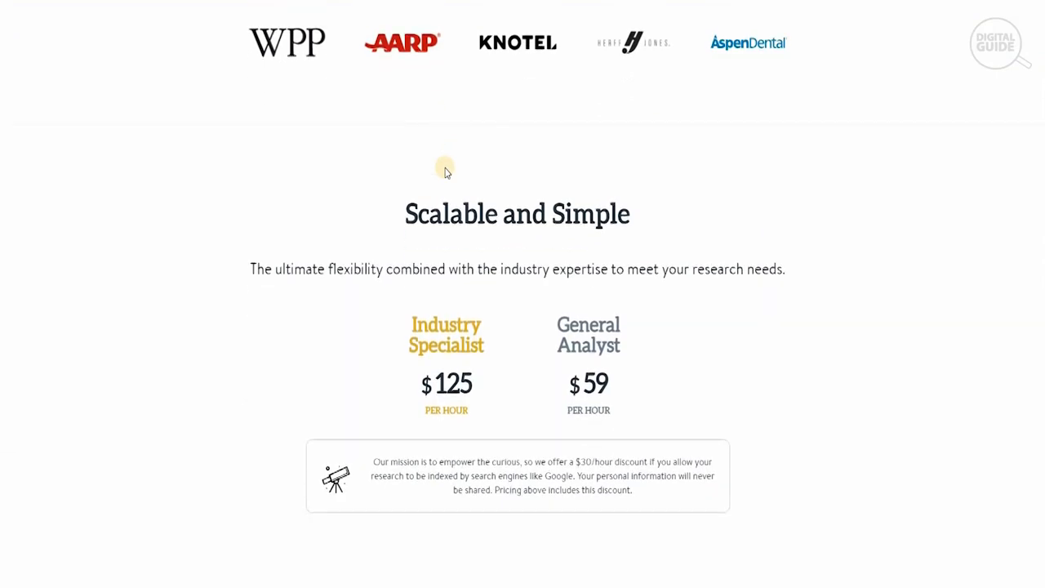
pyautogui.scroll(-3)
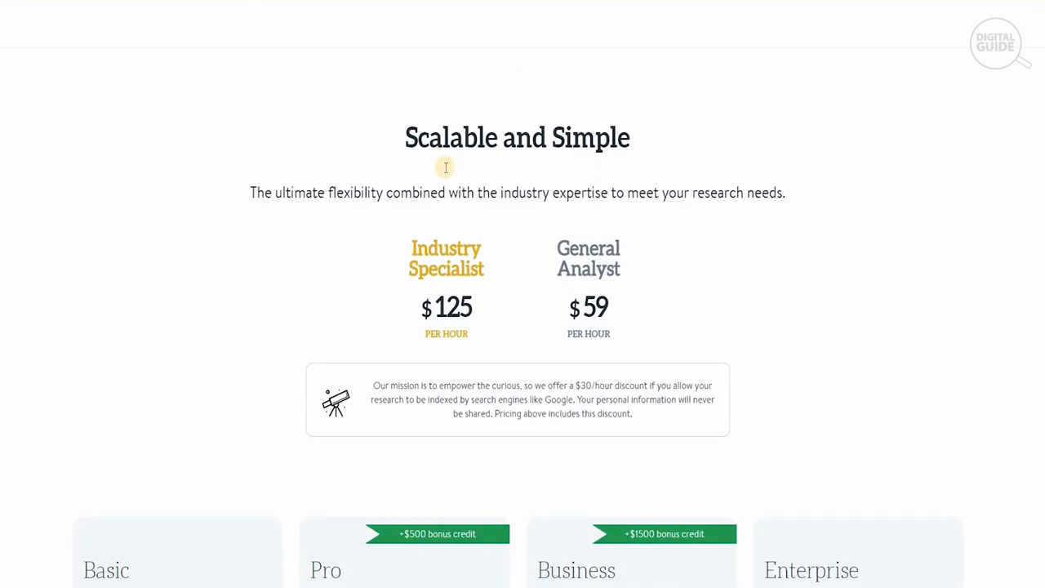
# Step: Scroll through the Basic, Pro $10,000, Business $20,000 and Enterprise plan cards down to the testimonials
pyautogui.scroll(-3)
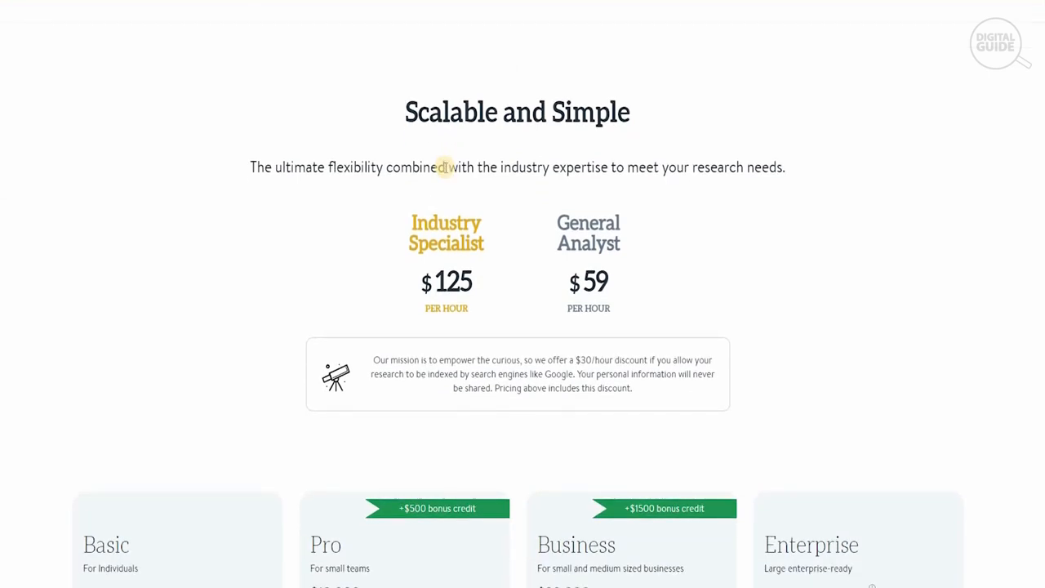
pyautogui.scroll(-3)
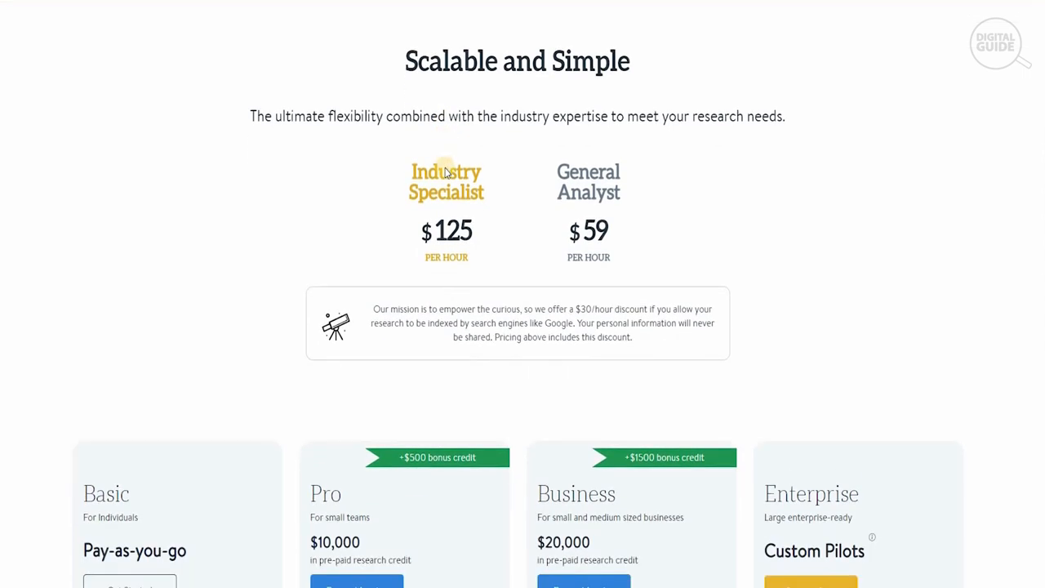
pyautogui.scroll(-3)
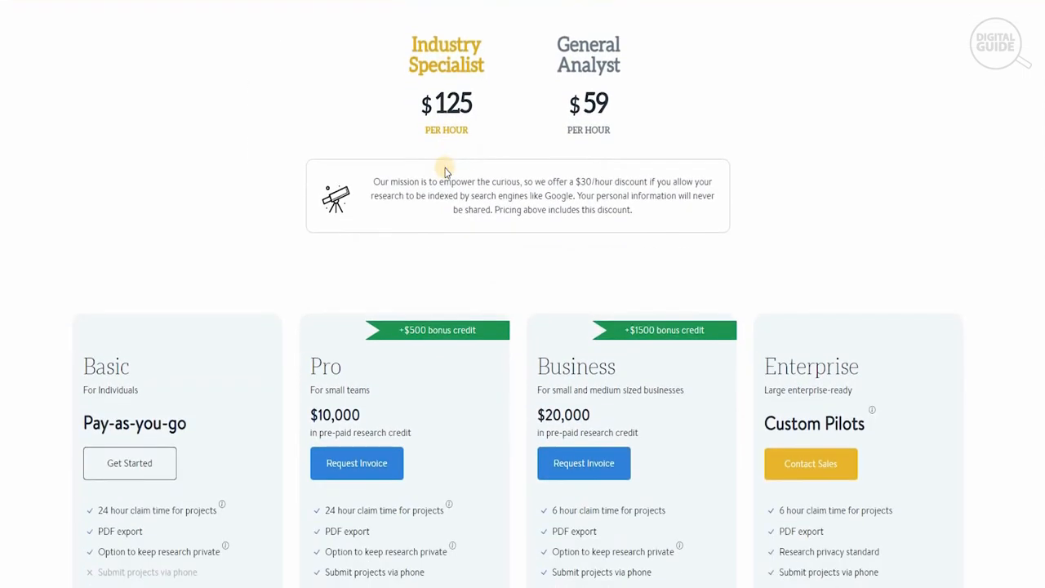
pyautogui.scroll(-3)
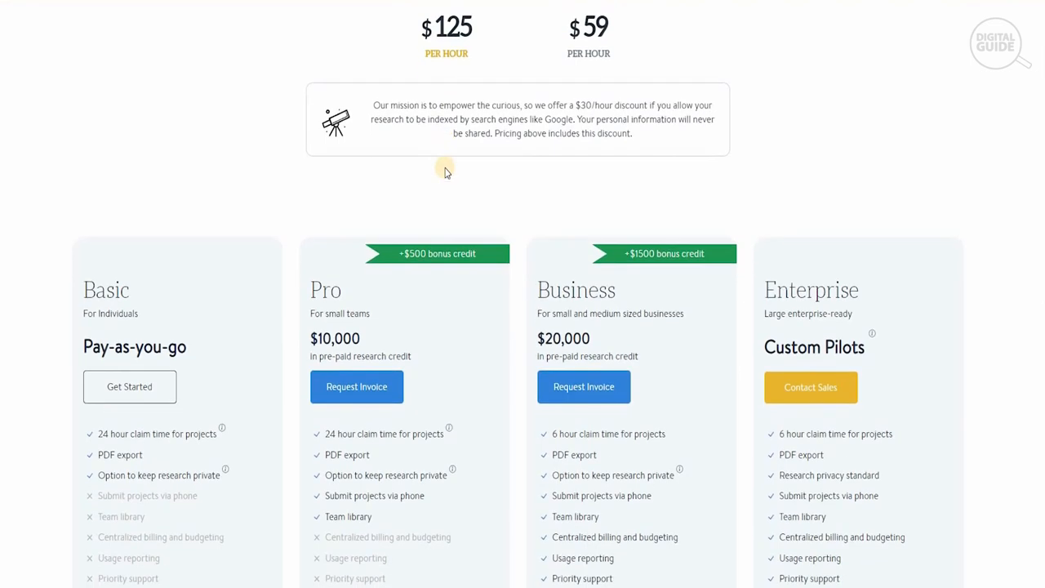
pyautogui.scroll(-3)
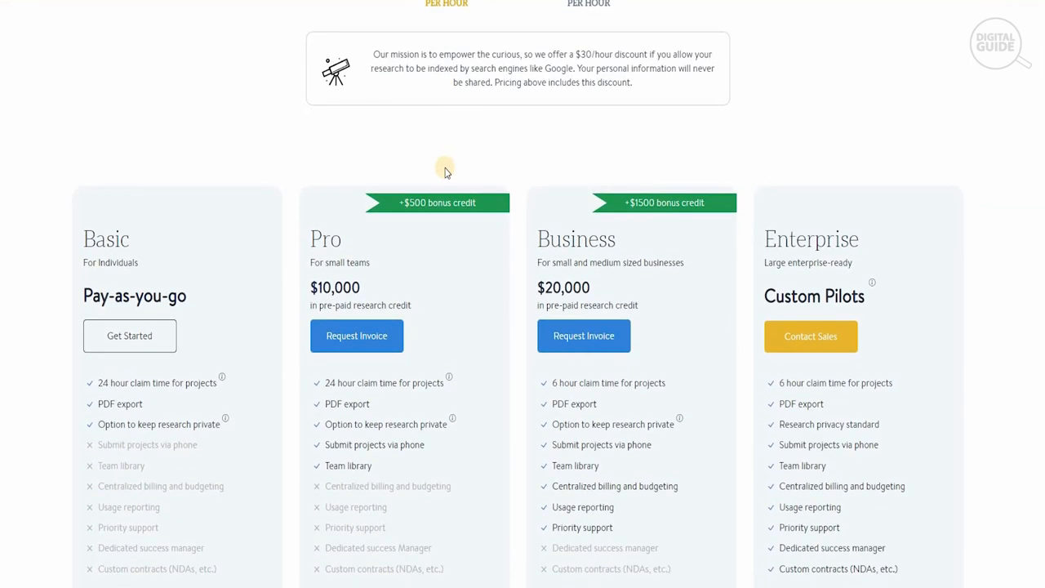
pyautogui.scroll(-3)
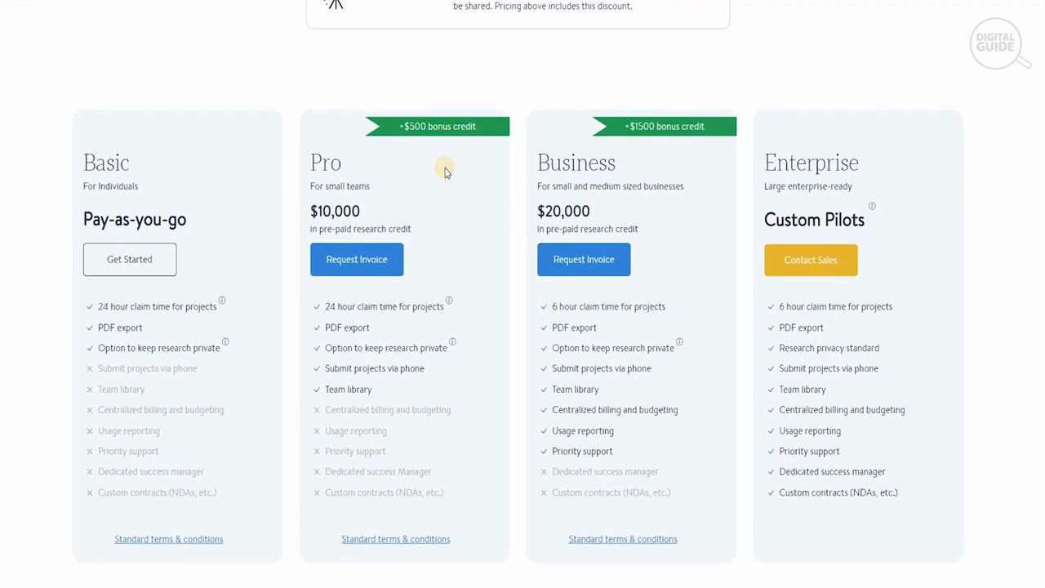
pyautogui.scroll(-3)
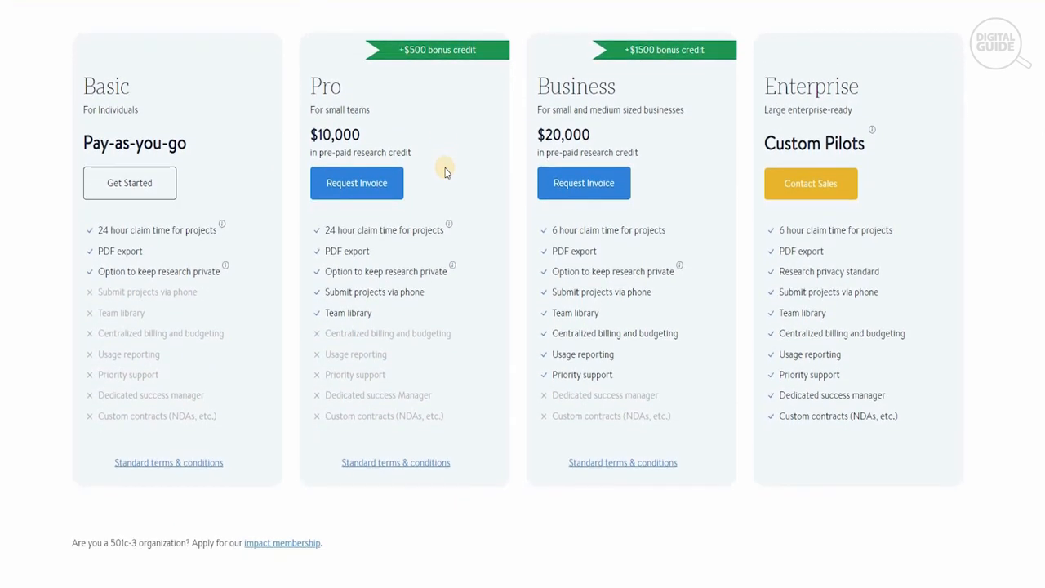
pyautogui.scroll(-3)
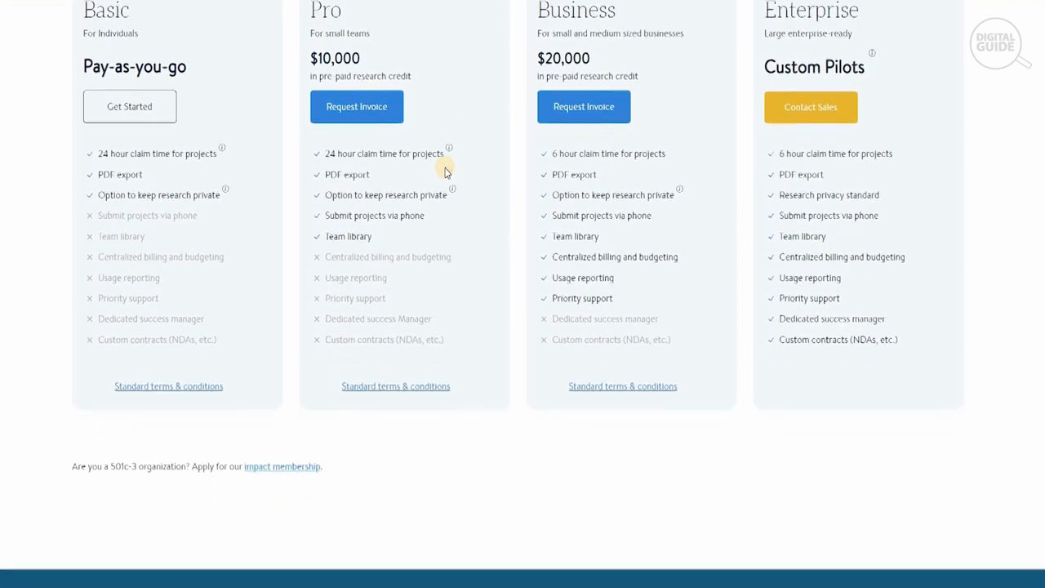
pyautogui.scroll(-3)
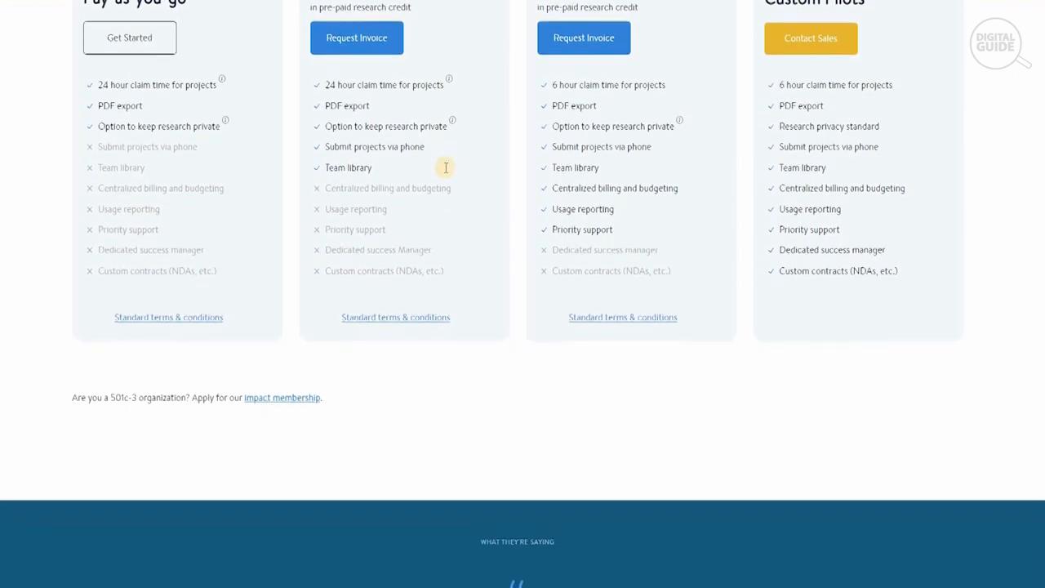
pyautogui.scroll(-3)
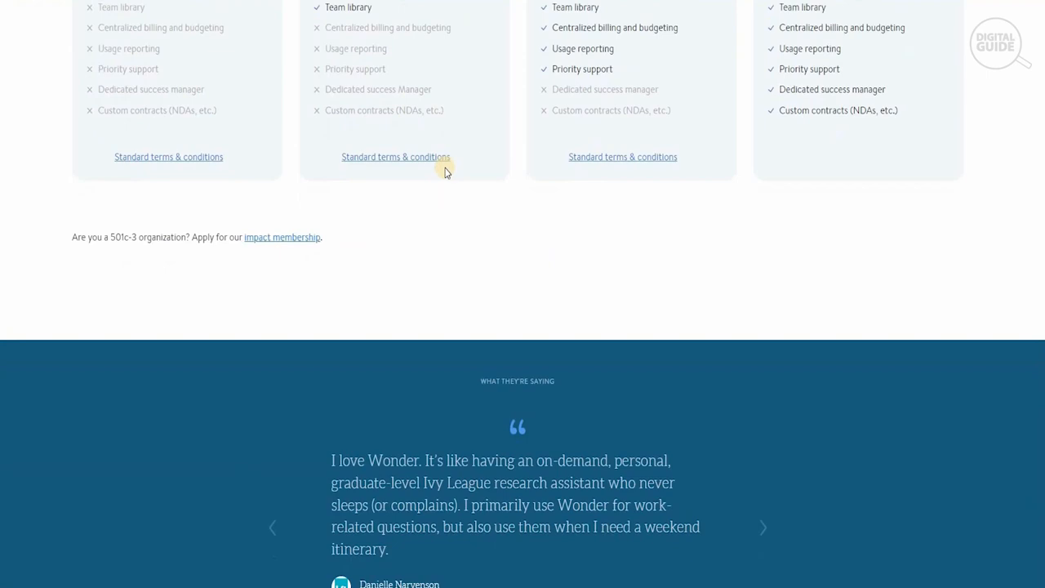
pyautogui.scroll(-3)
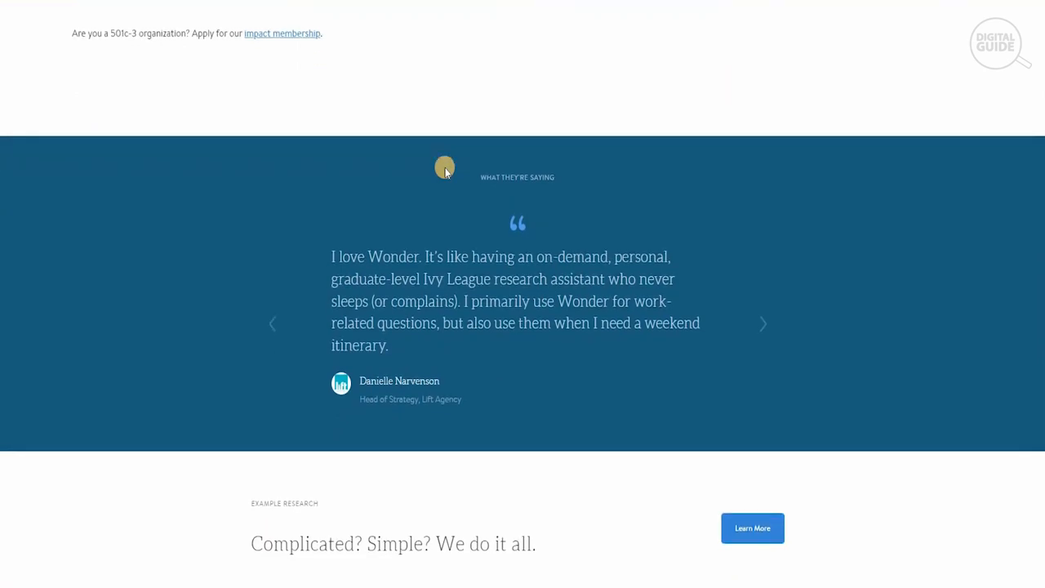
pyautogui.scroll(-3)
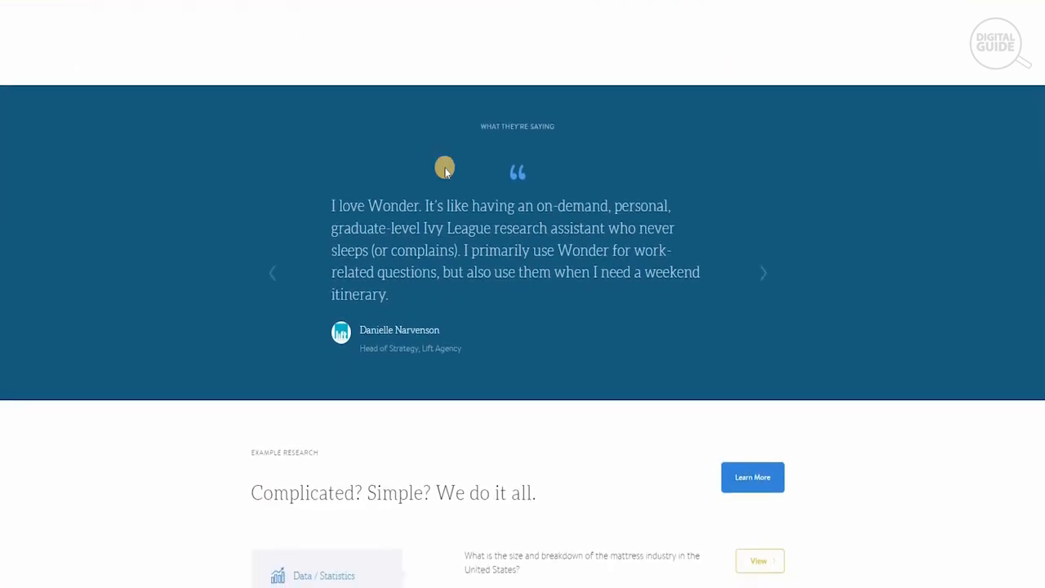
pyautogui.scroll(-3)
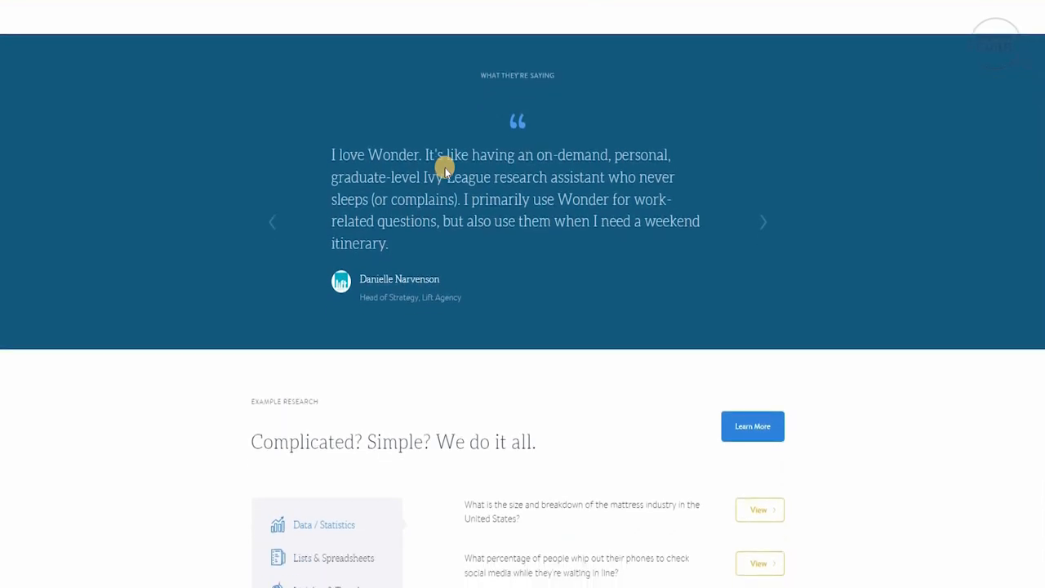
pyautogui.scroll(-3)
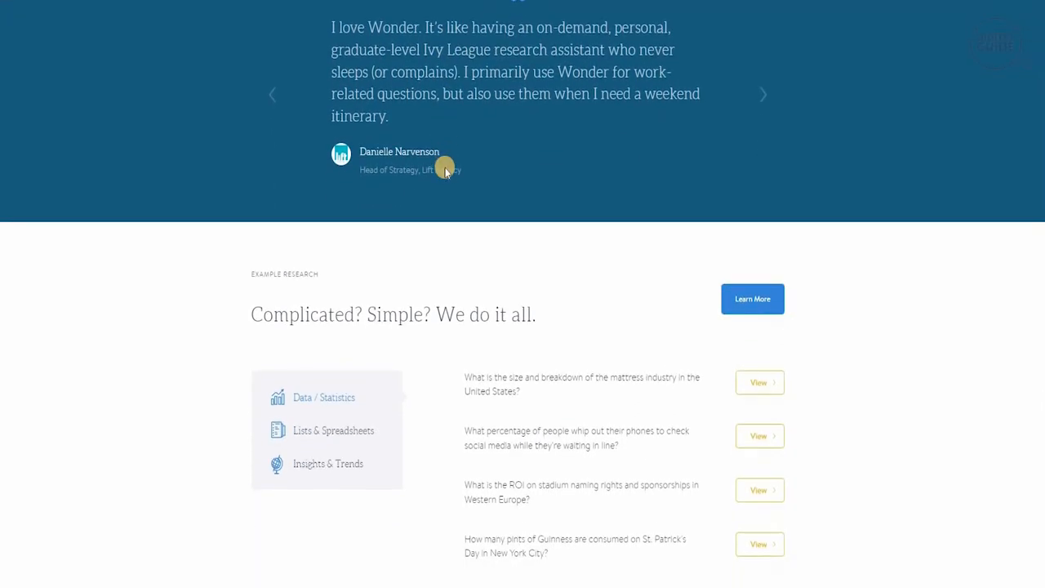
pyautogui.scroll(-3)
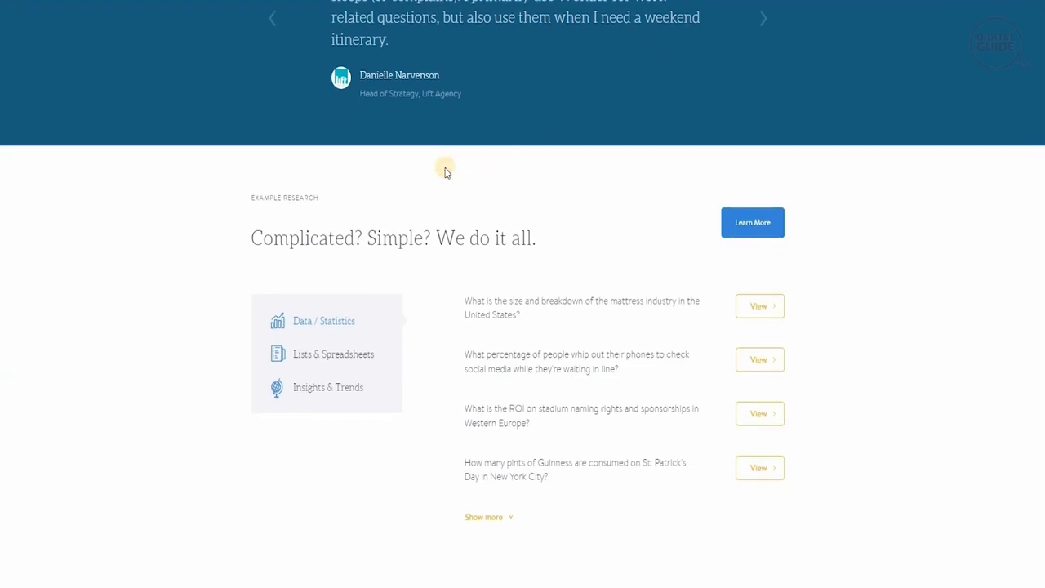
pyautogui.scroll(-3)
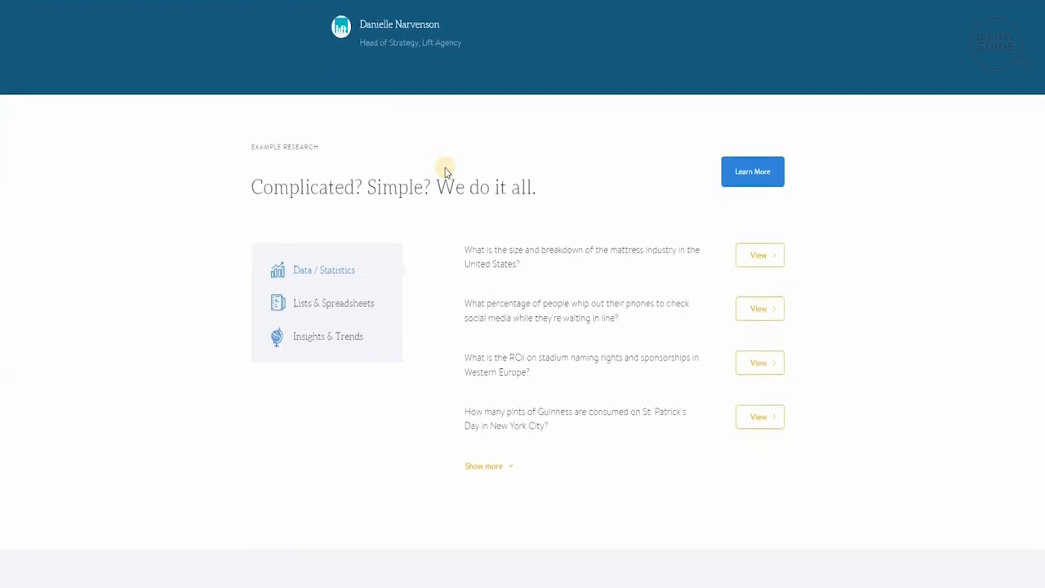
pyautogui.scroll(-3)
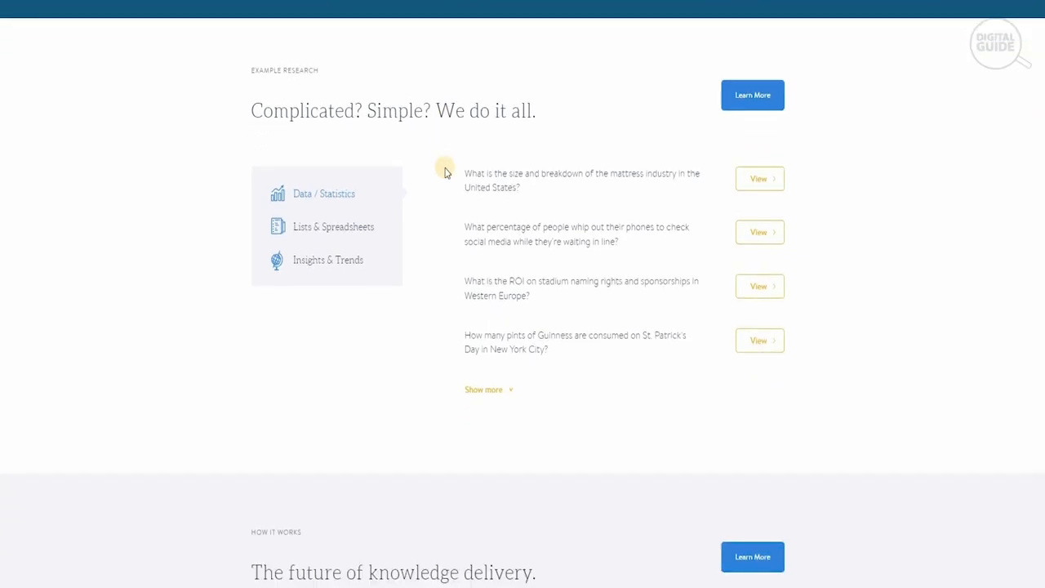
pyautogui.scroll(-3)
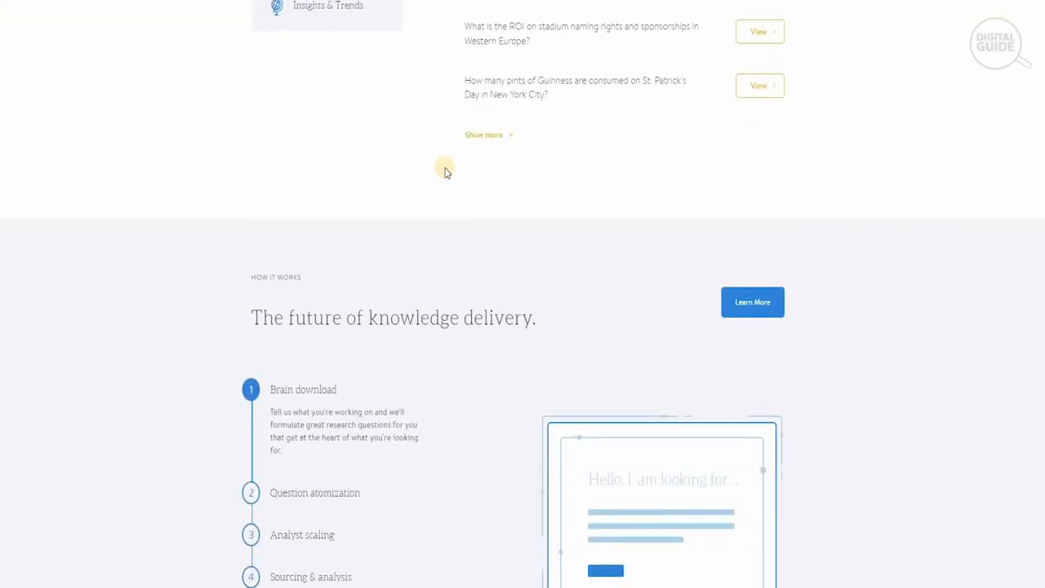
# Step: Reach the research analyst banner at the page bottom and go to its Apply Here page
pyautogui.scroll(-3)
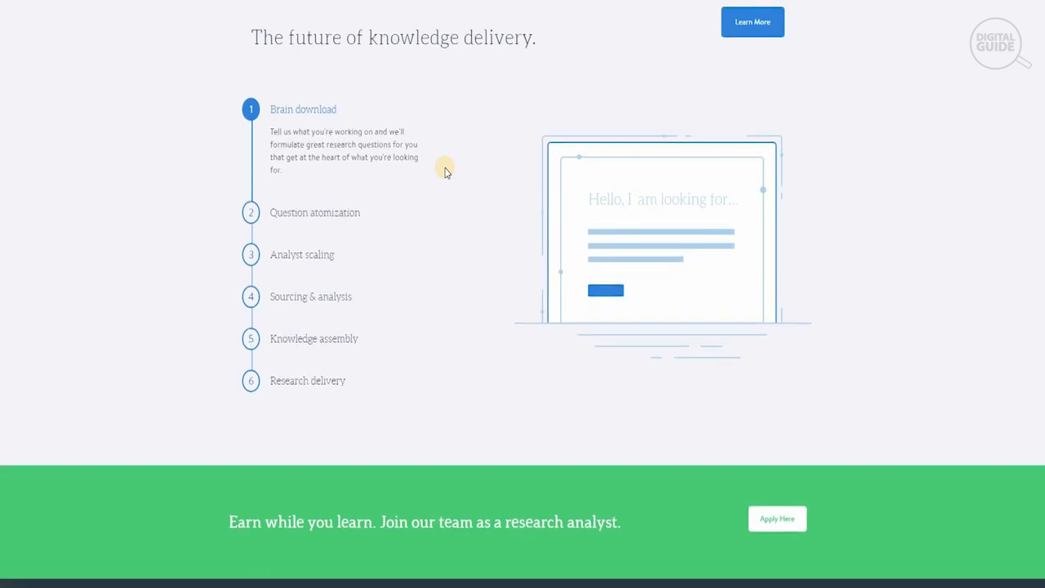
pyautogui.scroll(-3)
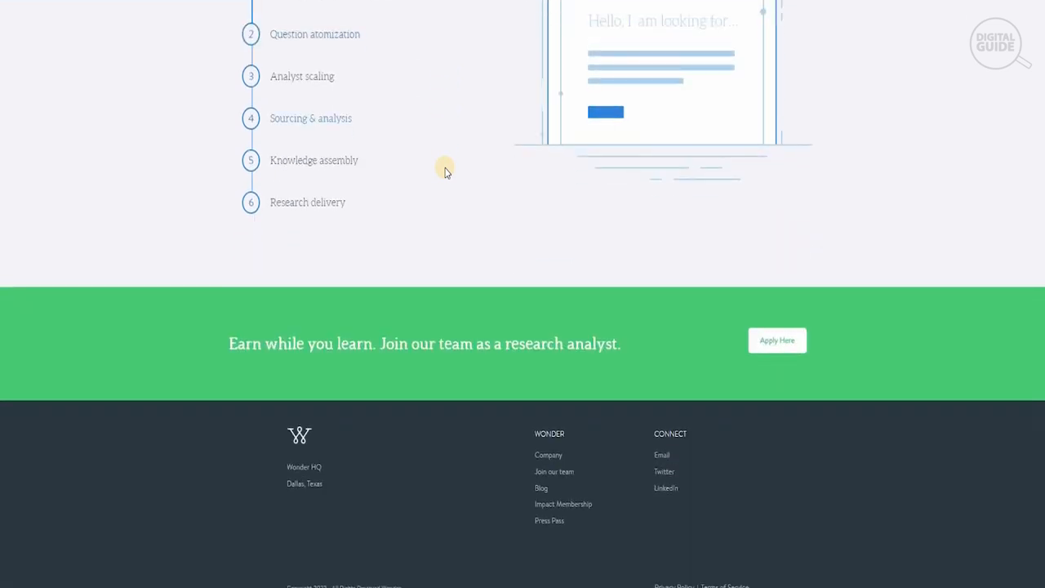
pyautogui.moveTo(656, 333)
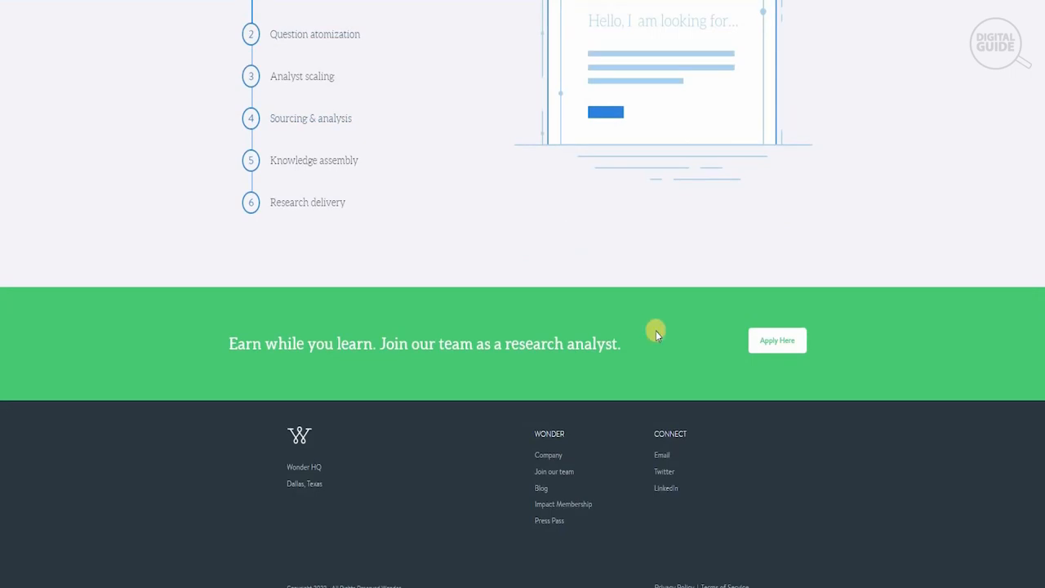
pyautogui.moveTo(777, 341)
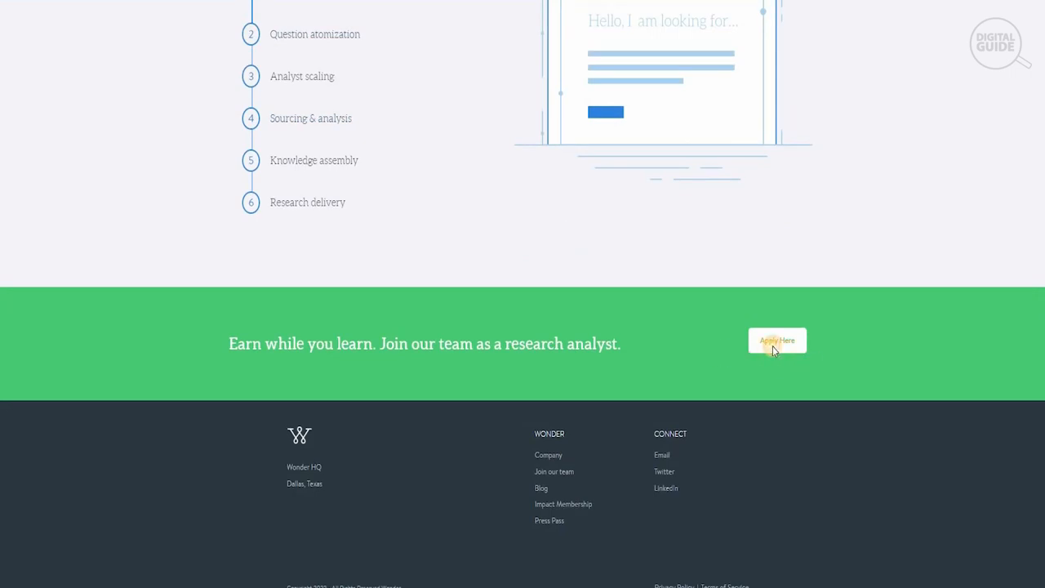
pyautogui.click(777, 340)
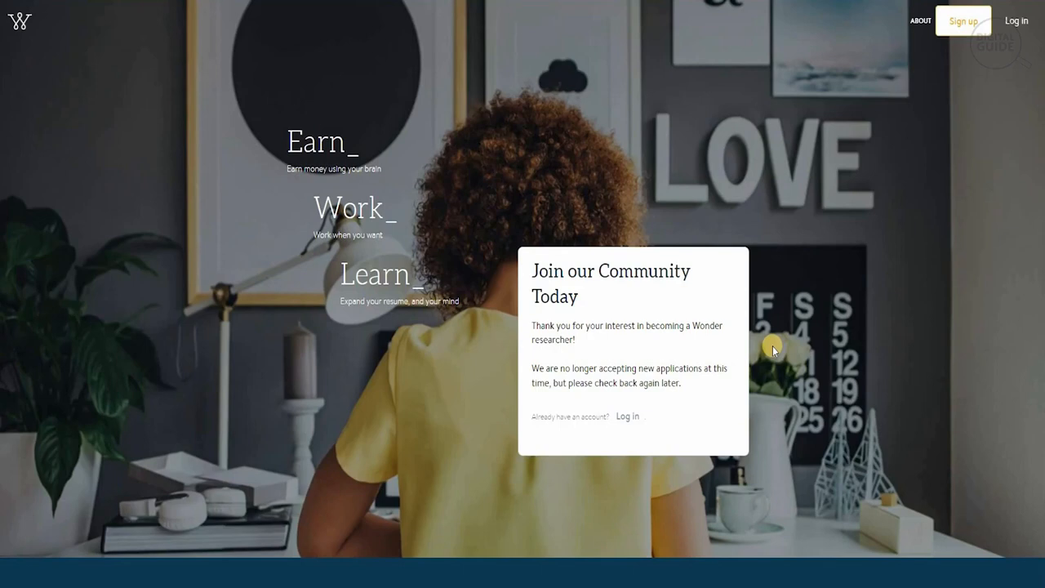
pyautogui.scroll(-3)
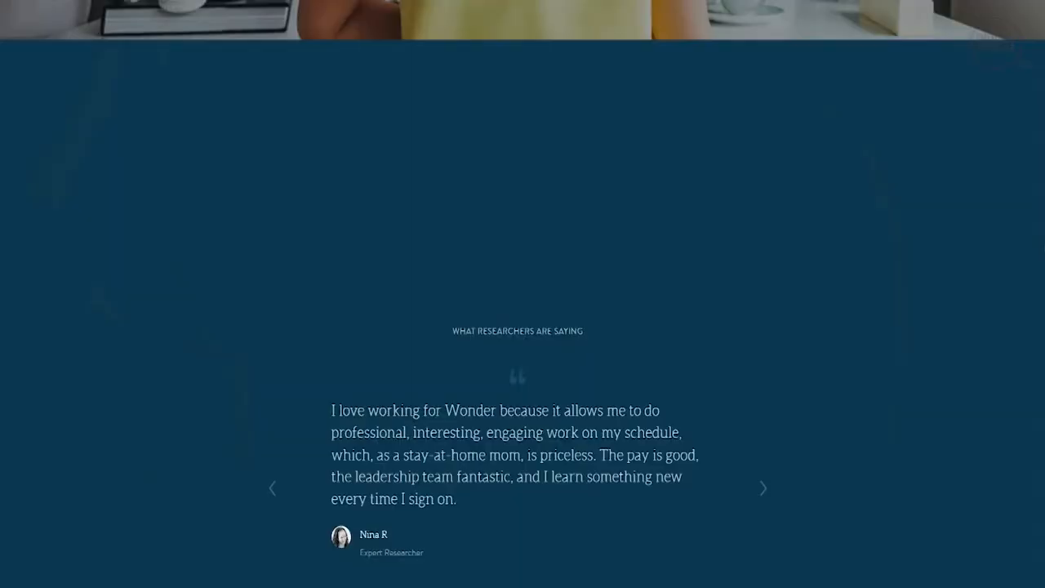
pyautogui.scroll(-3)
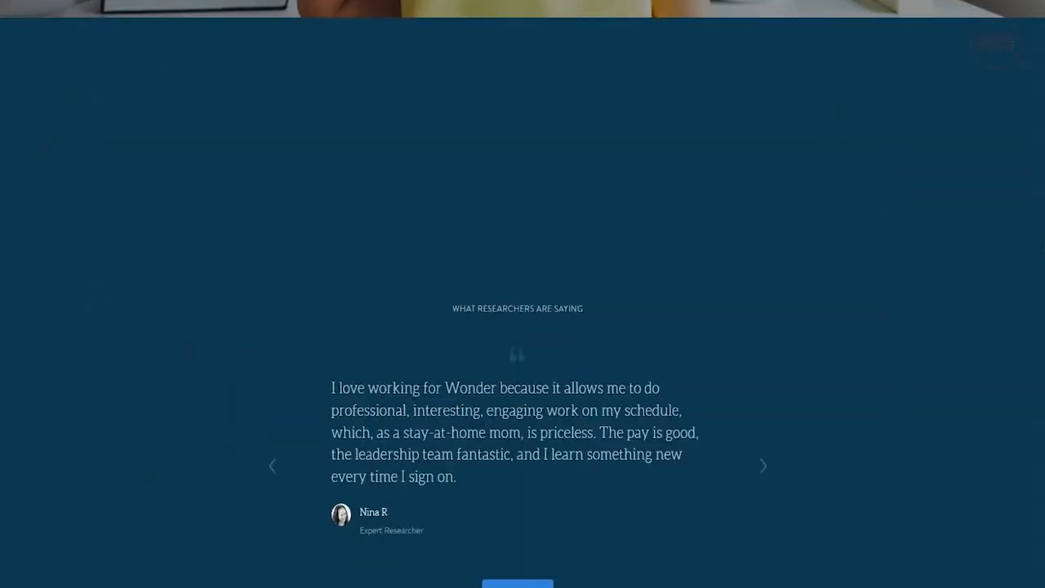
pyautogui.scroll(-3)
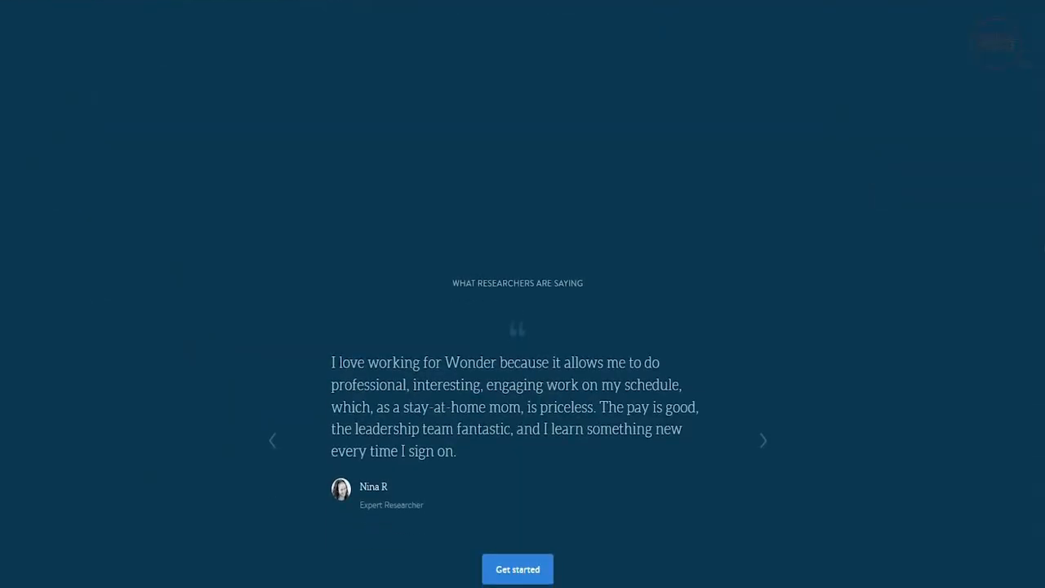
pyautogui.scroll(-3)
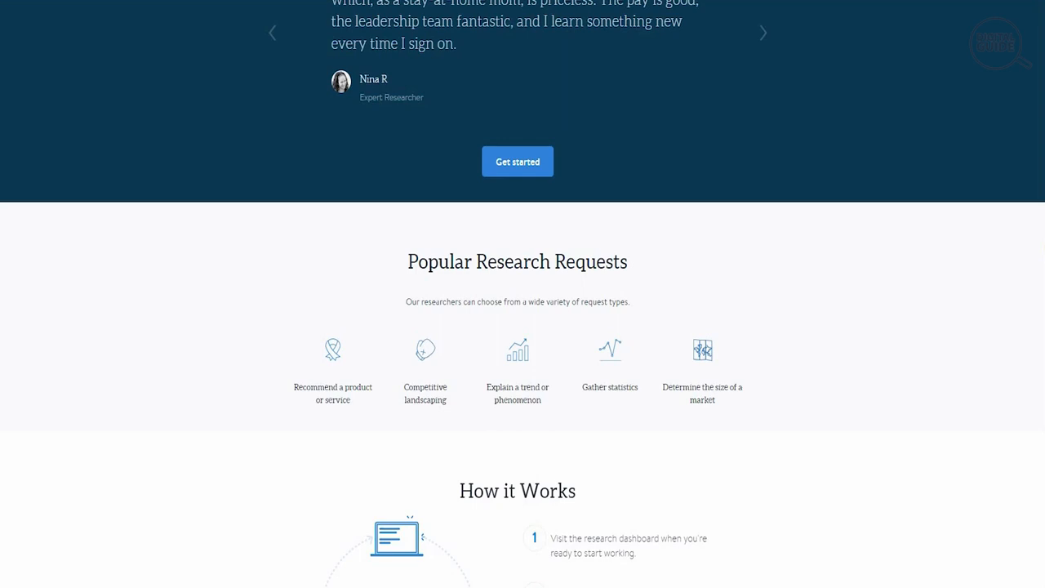
pyautogui.scroll(-3)
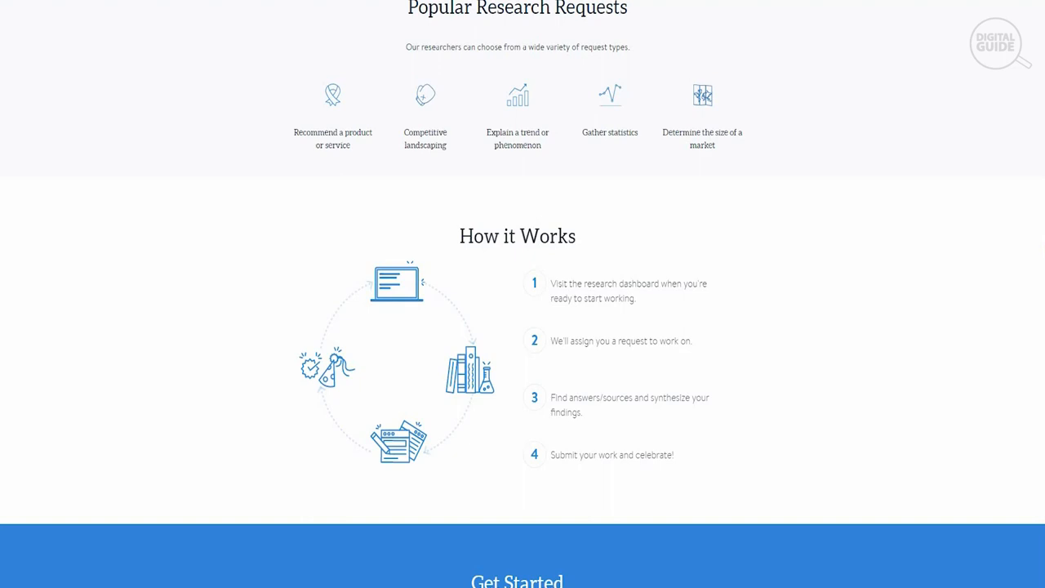
pyautogui.scroll(-3)
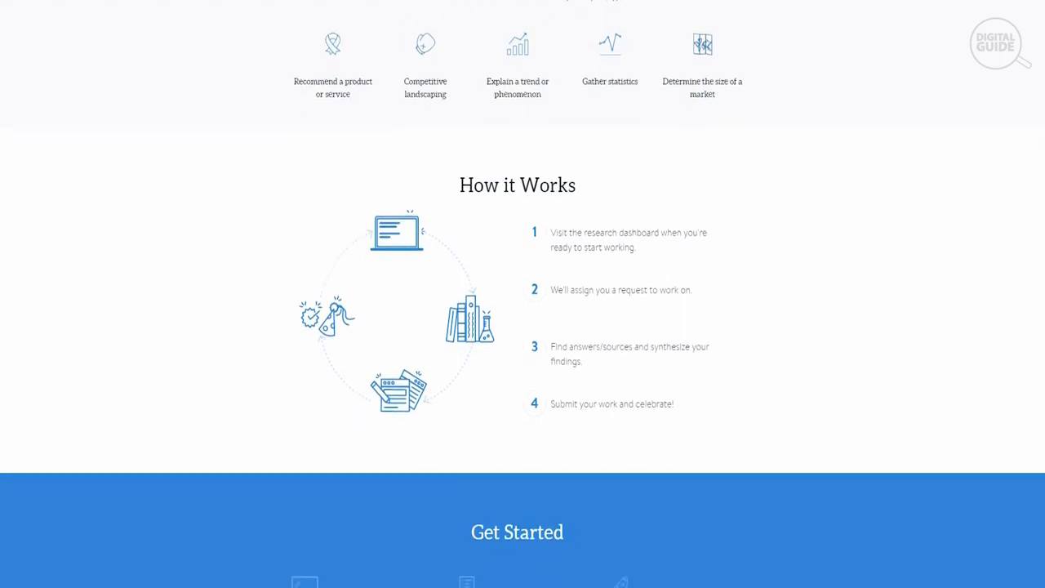
pyautogui.scroll(-3)
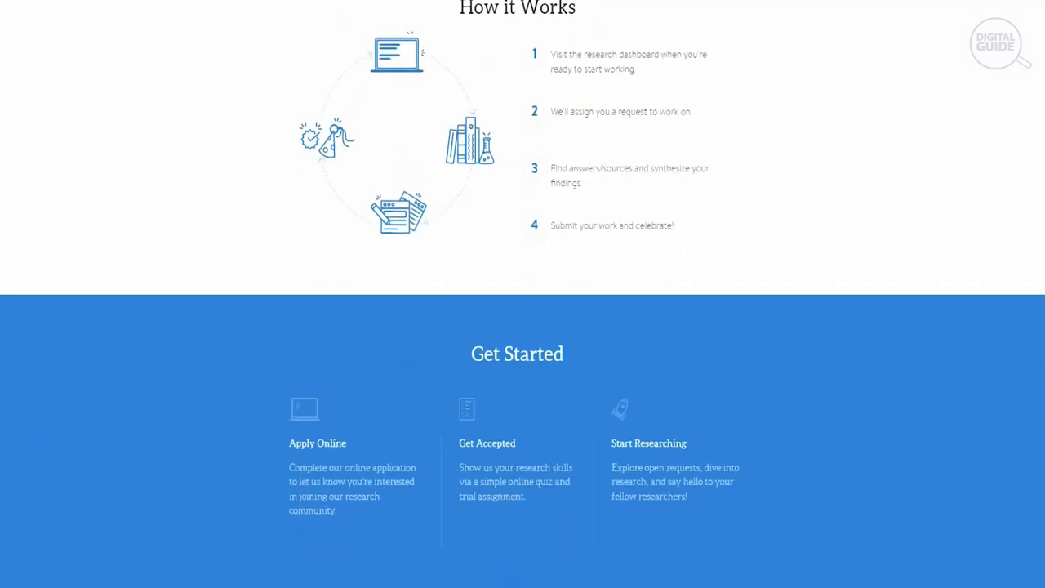
pyautogui.scroll(-3)
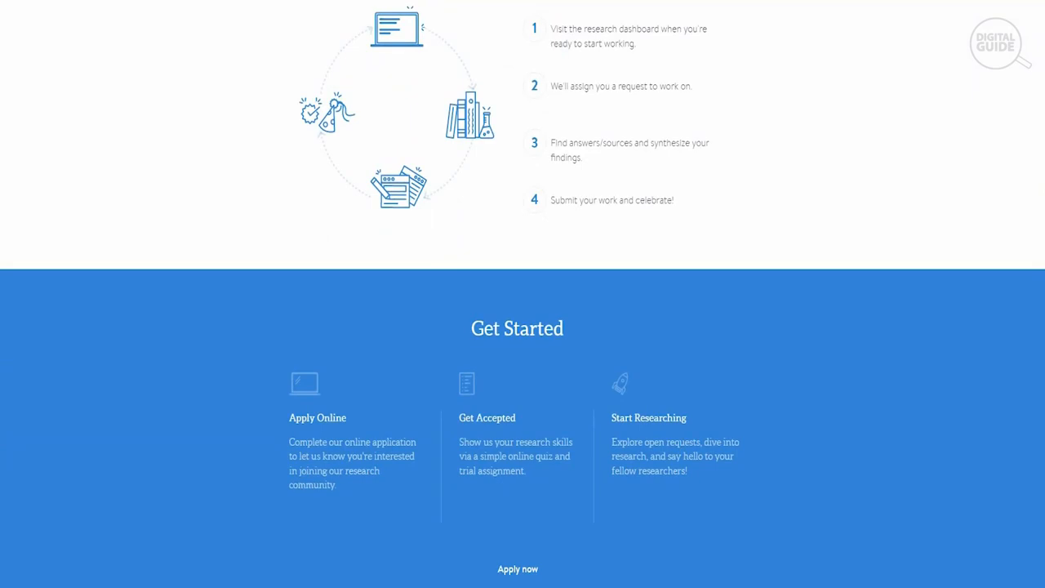
pyautogui.scroll(-3)
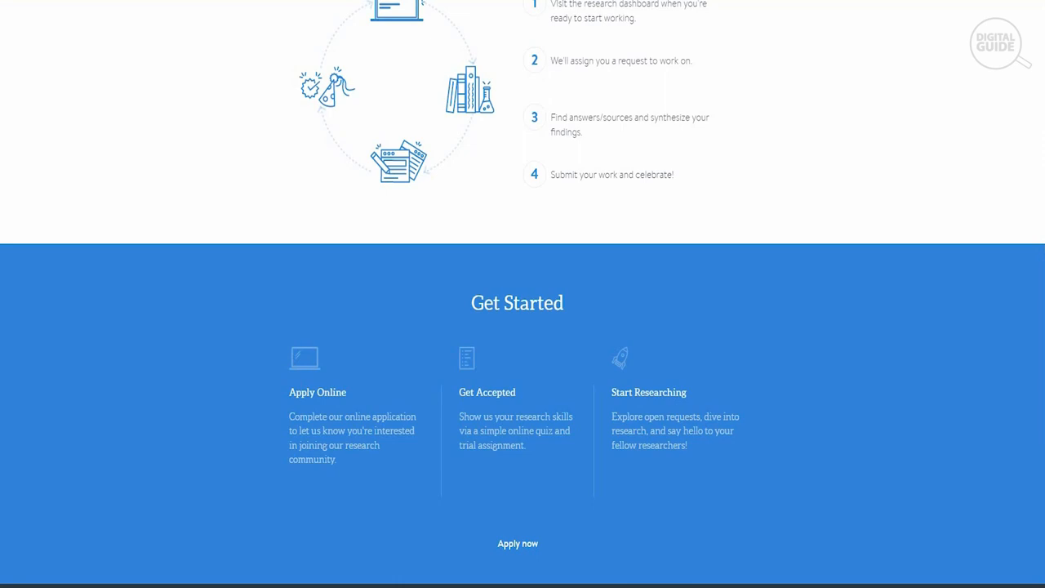
pyautogui.scroll(-3)
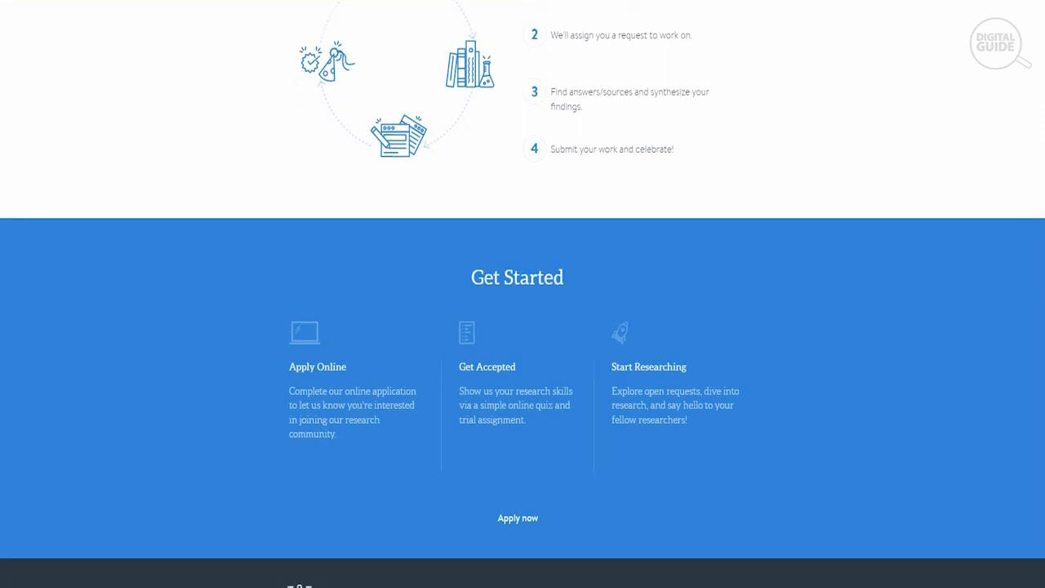
pyautogui.scroll(-3)
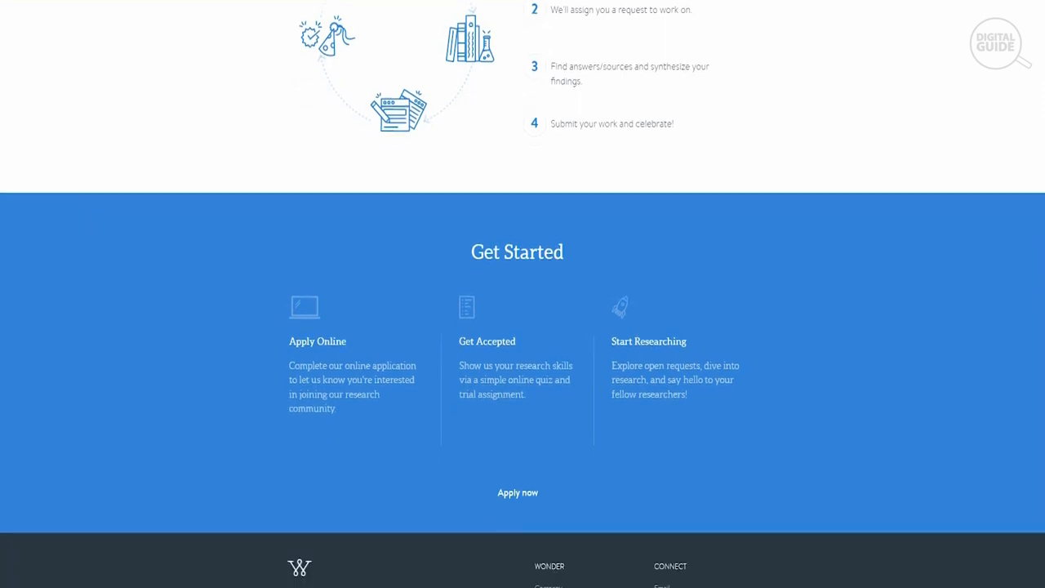
pyautogui.scroll(-3)
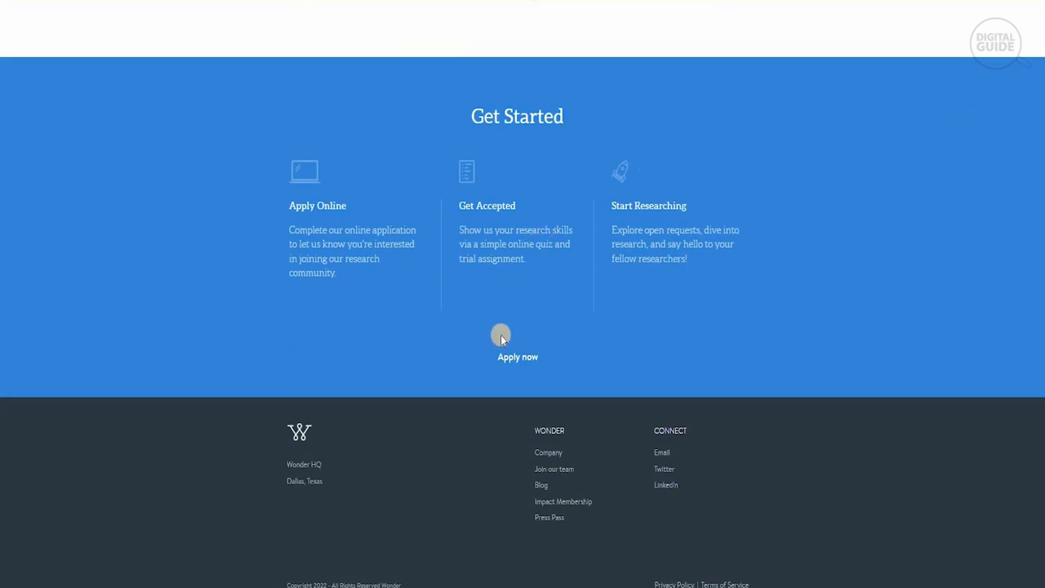
pyautogui.moveTo(506, 342)
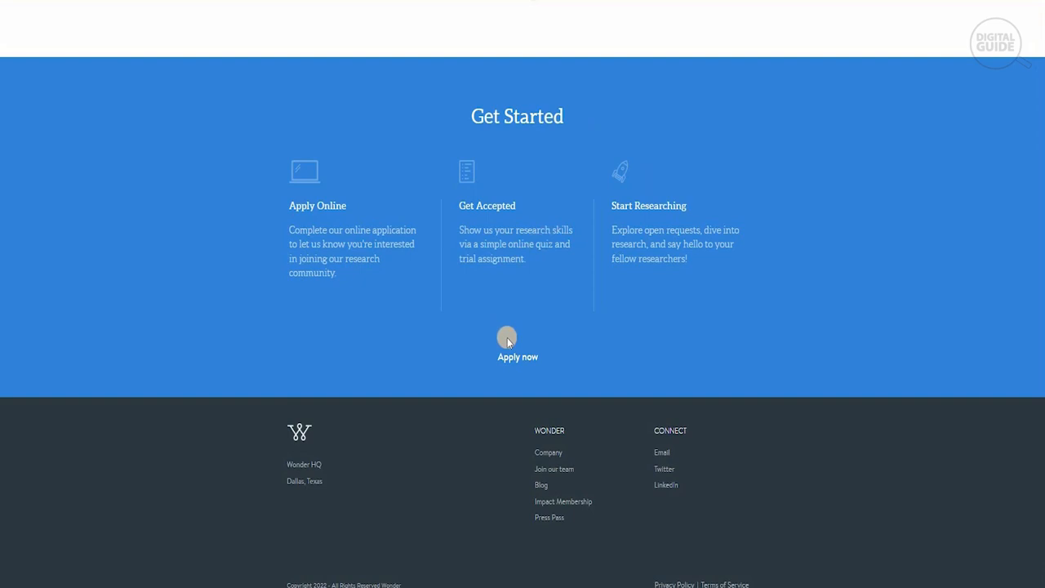
pyautogui.scroll(3)
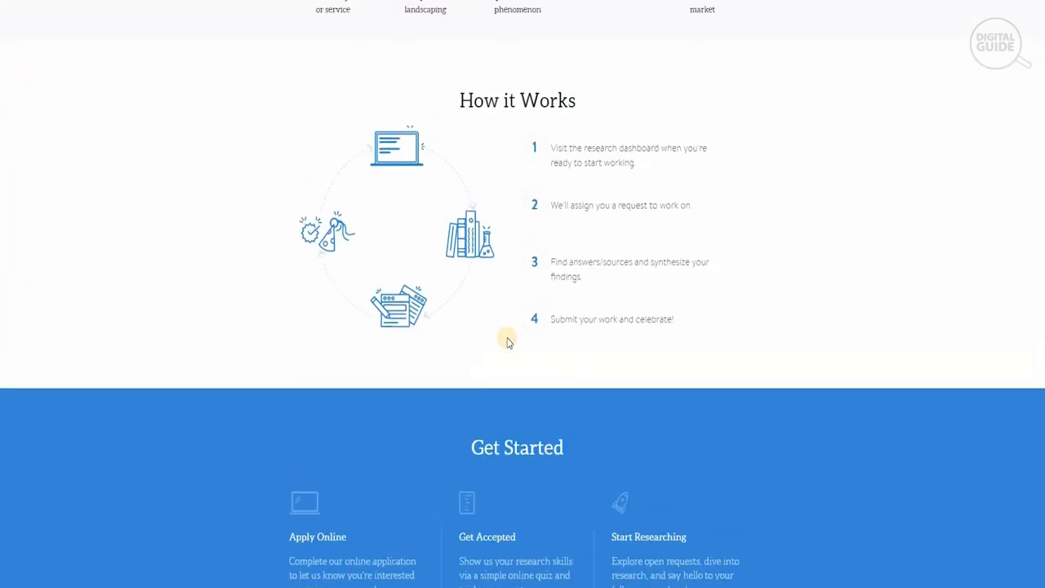
pyautogui.scroll(3)
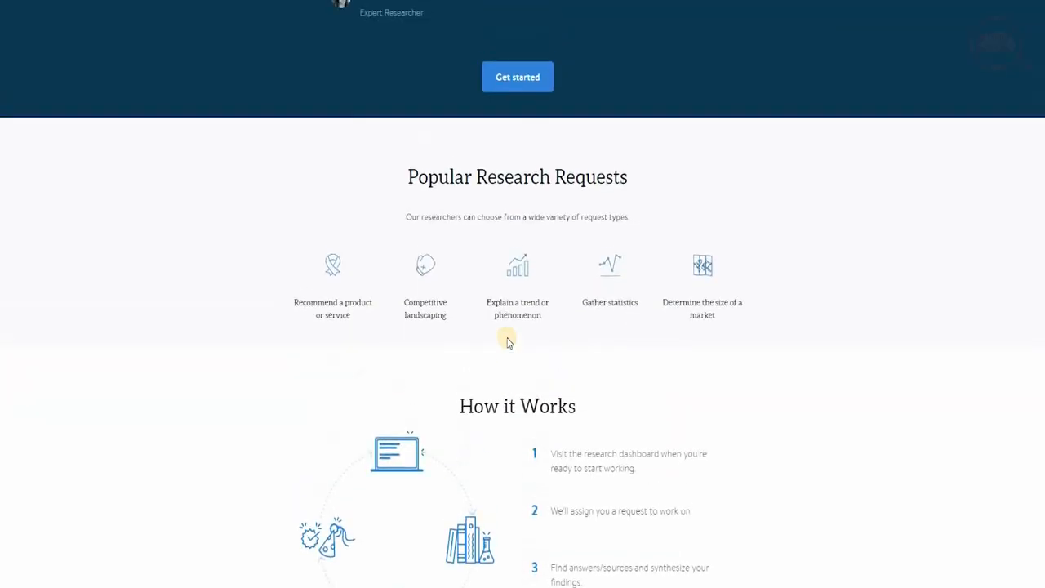
pyautogui.scroll(3)
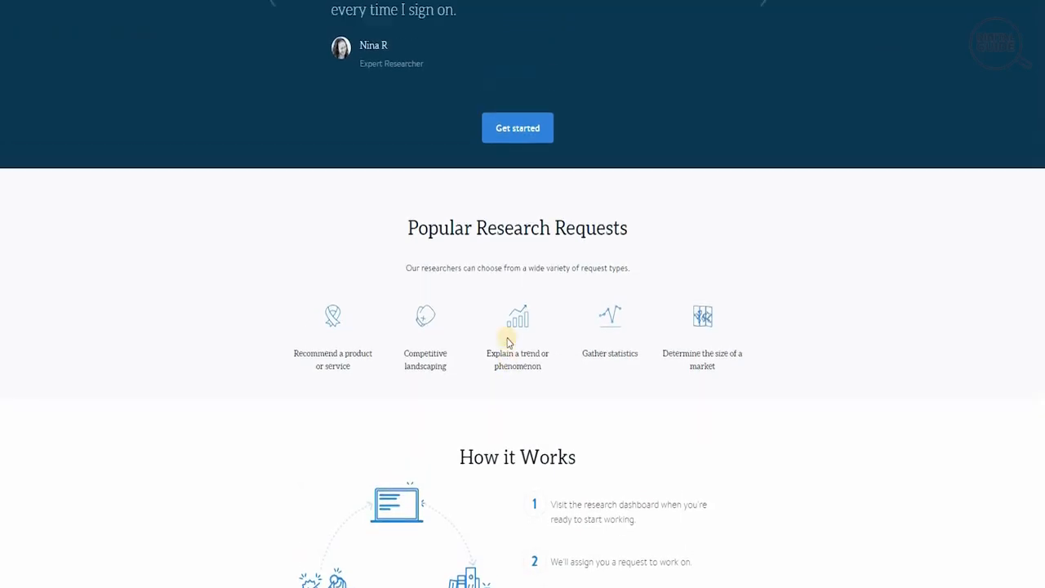
pyautogui.scroll(3)
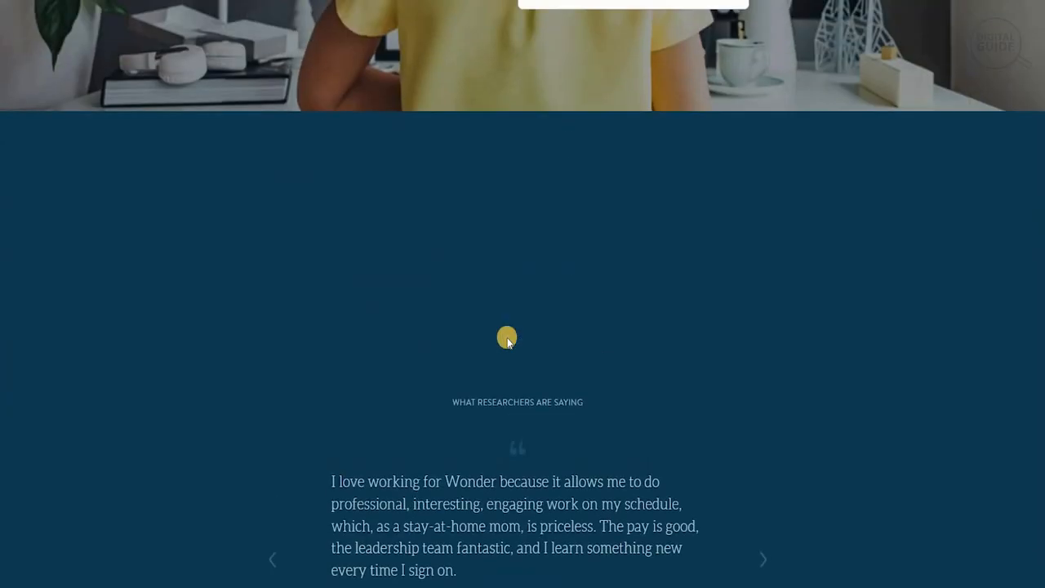
pyautogui.scroll(-3)
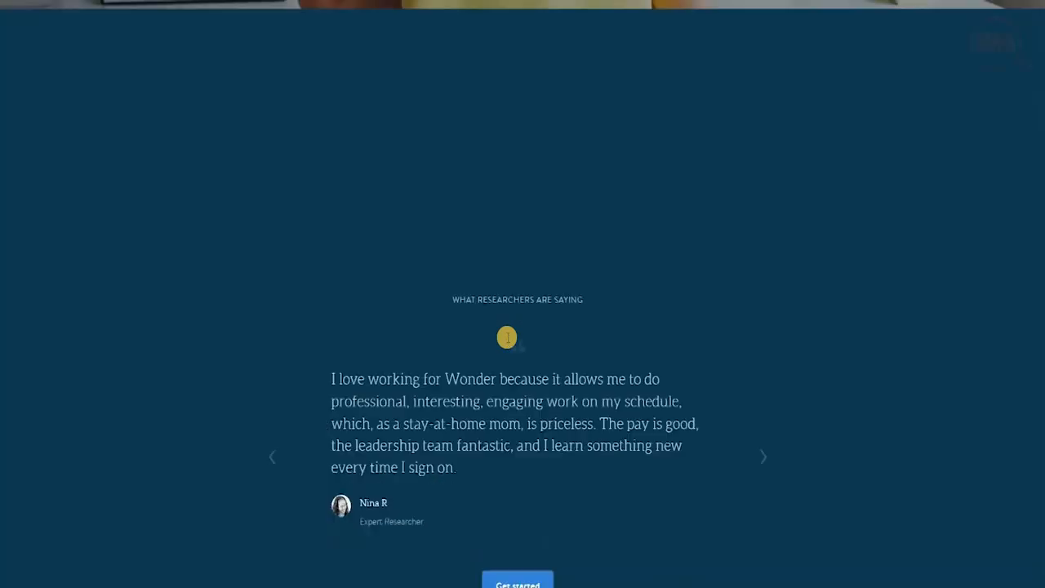
pyautogui.scroll(-3)
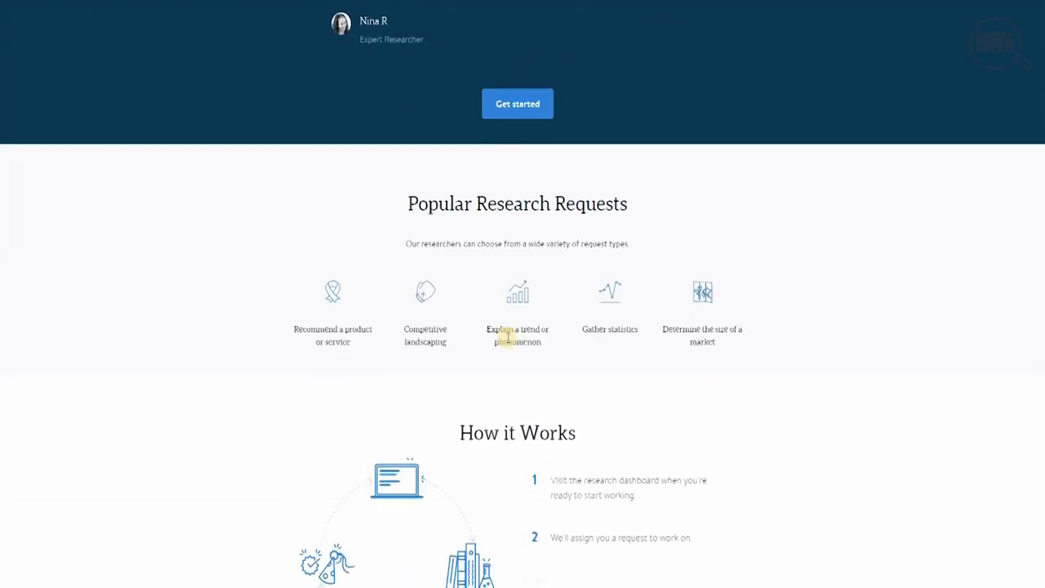
pyautogui.scroll(-3)
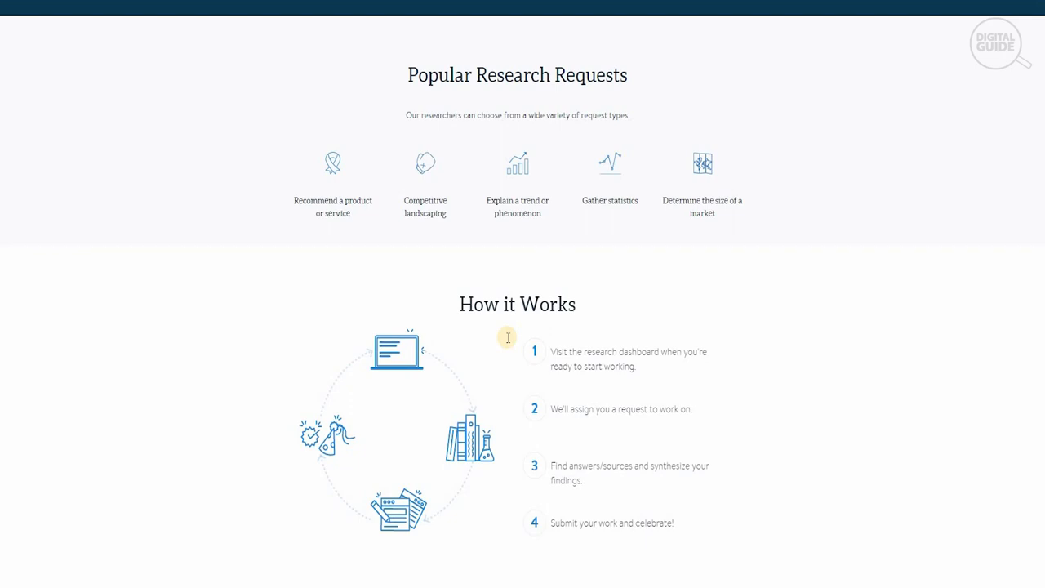
pyautogui.moveTo(506, 343)
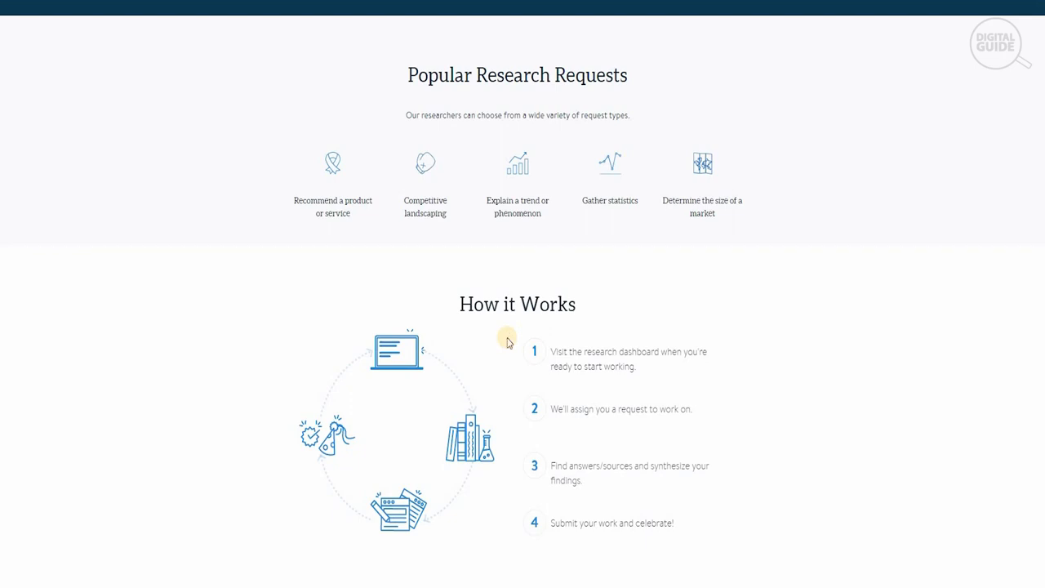
pyautogui.scroll(-3)
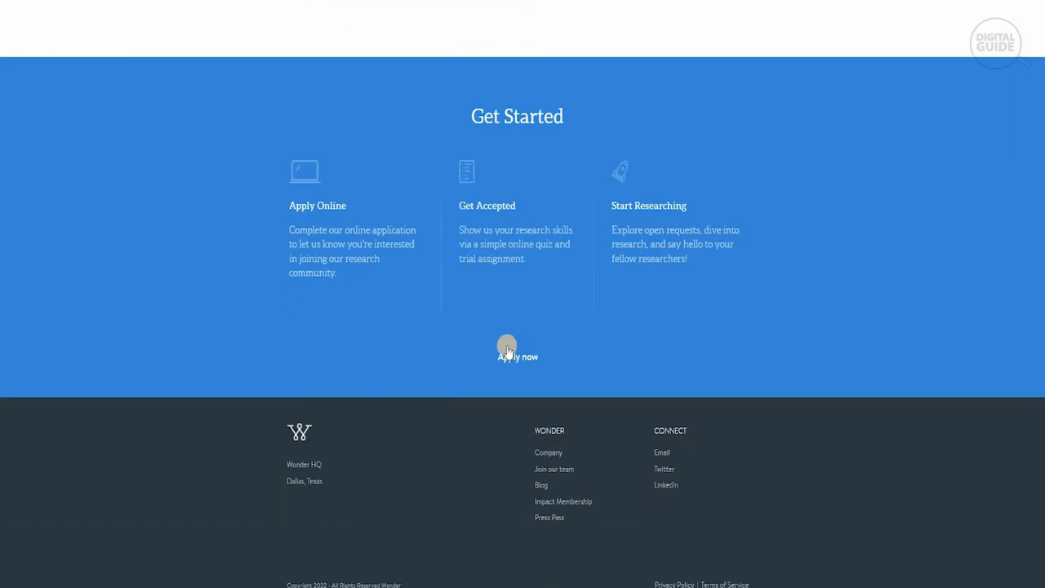
# Step: Try Apply now, the researcher Log in form, and Create one, then head back toward the homepage top
pyautogui.click(518, 356)
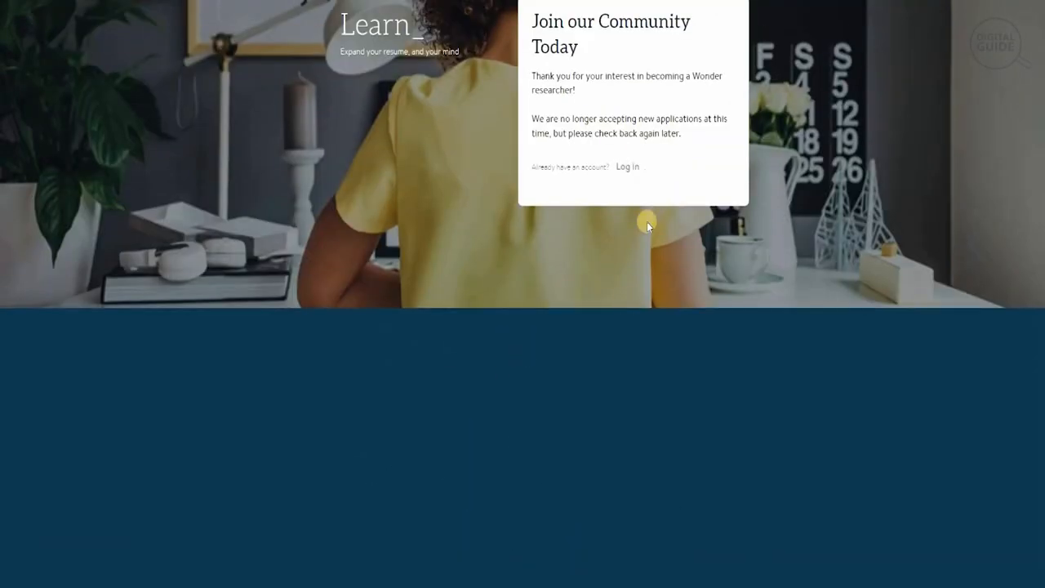
pyautogui.moveTo(624, 170)
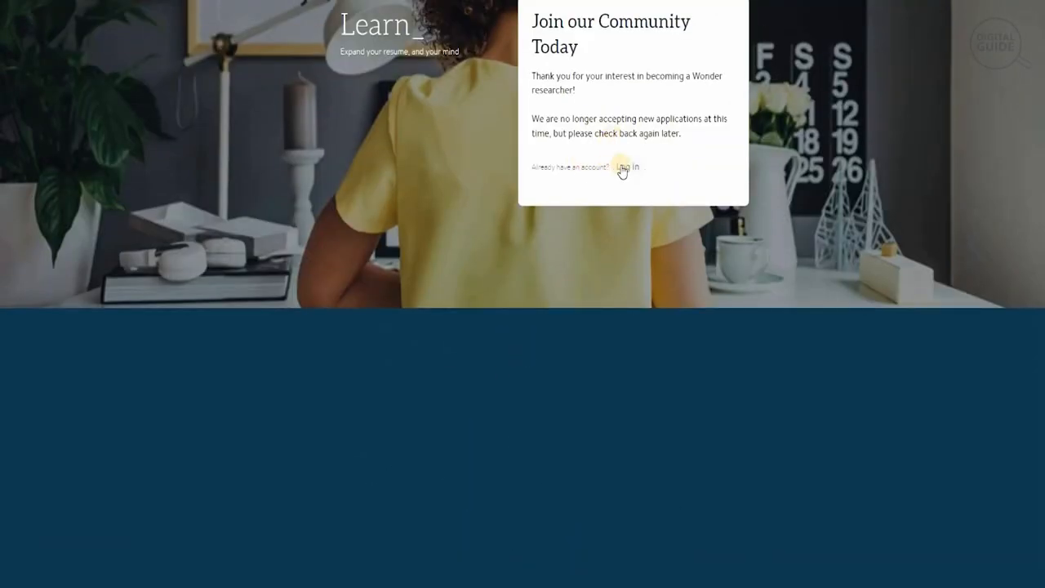
pyautogui.click(633, 166)
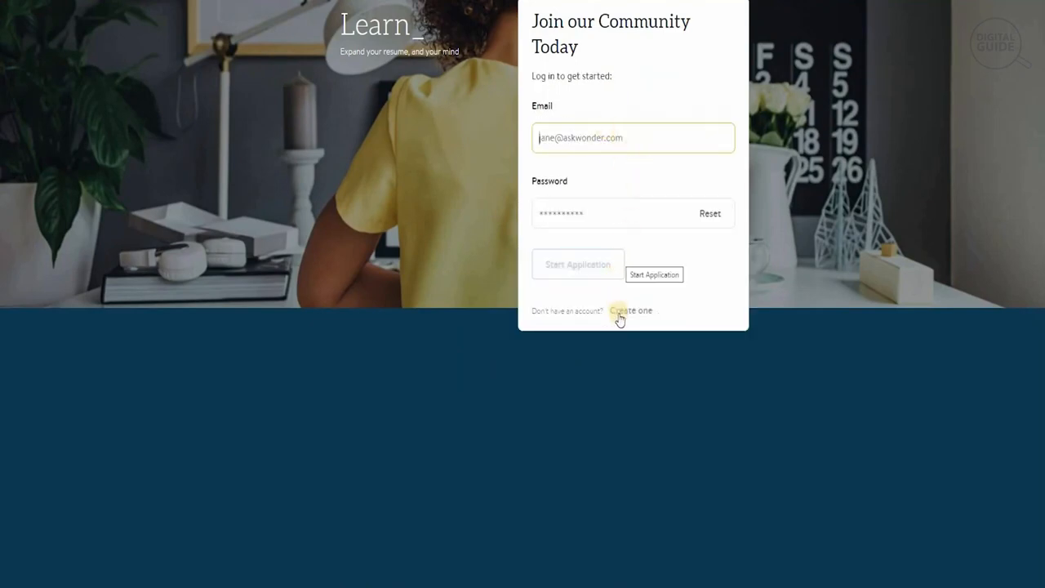
pyautogui.click(630, 311)
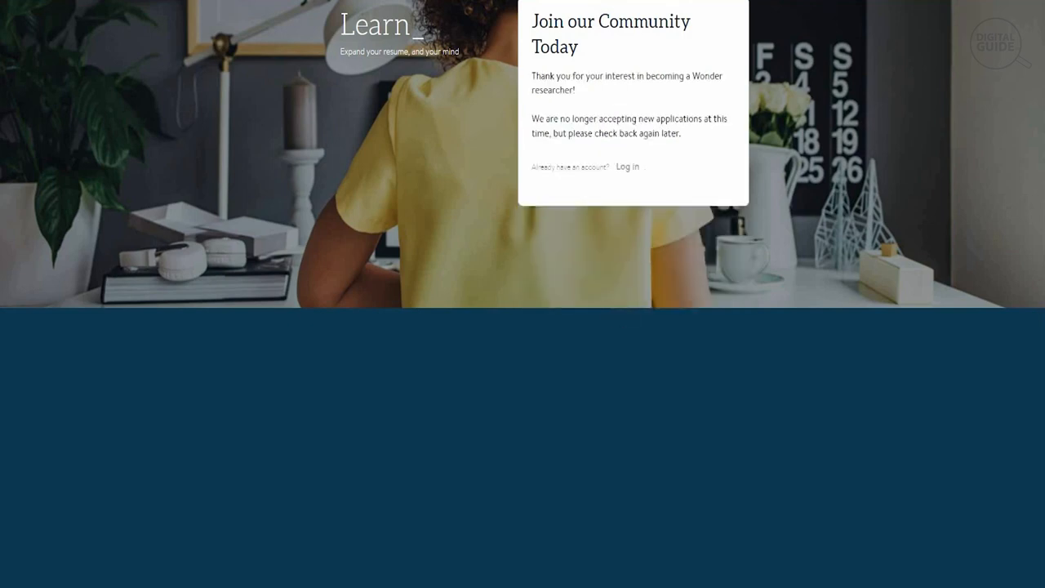
pyautogui.scroll(3)
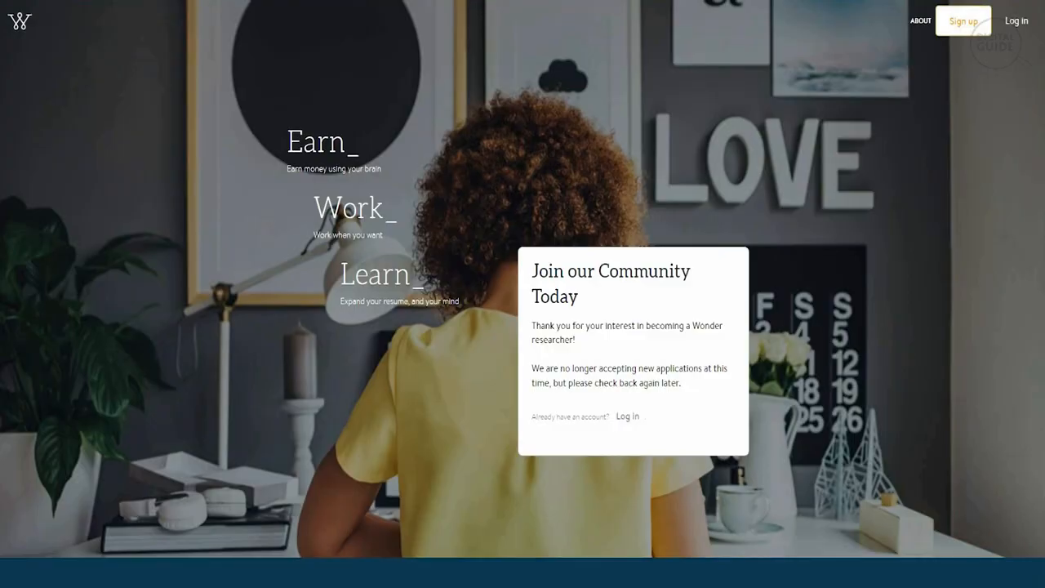
pyautogui.moveTo(731, 134)
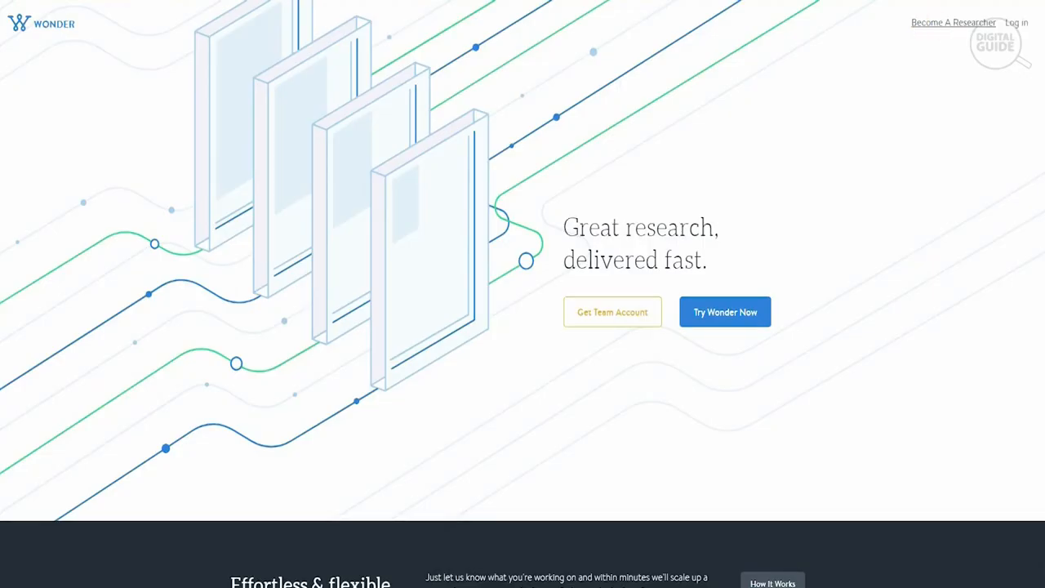
pyautogui.moveTo(612, 314)
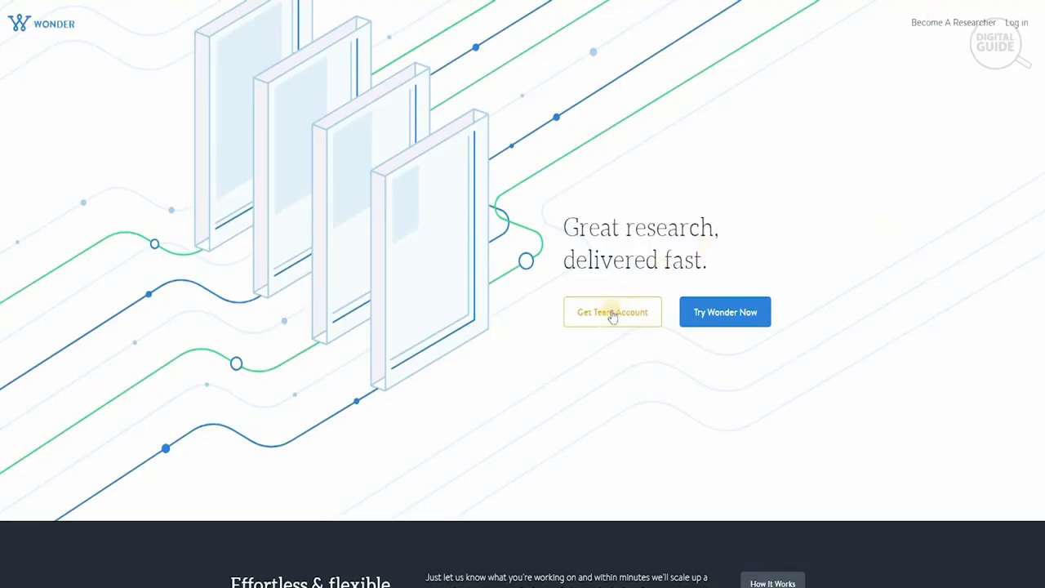
# Step: Scroll past the testimonials to the empty team-account contact details form
pyautogui.scroll(-3)
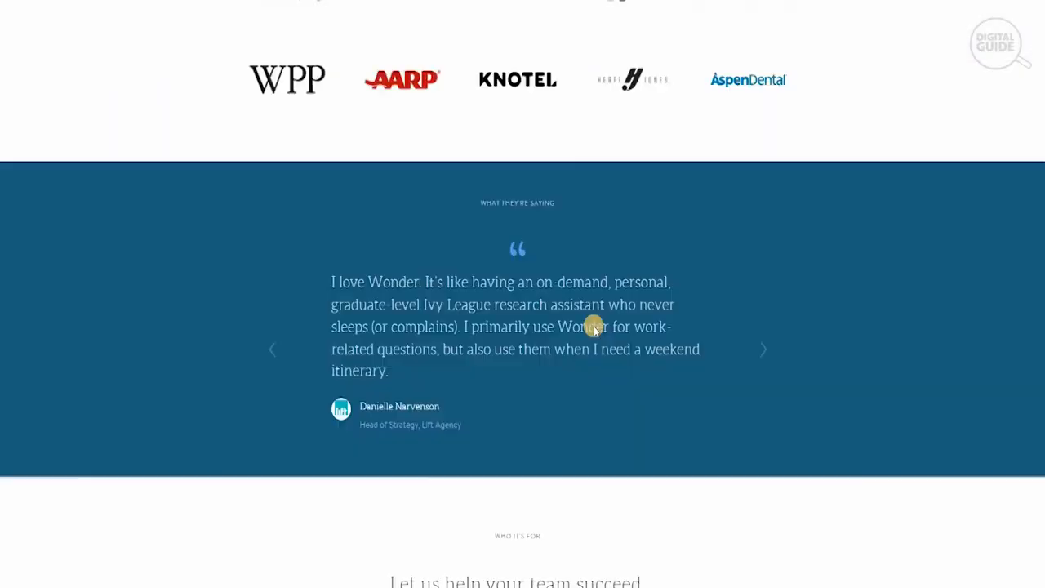
pyautogui.scroll(-3)
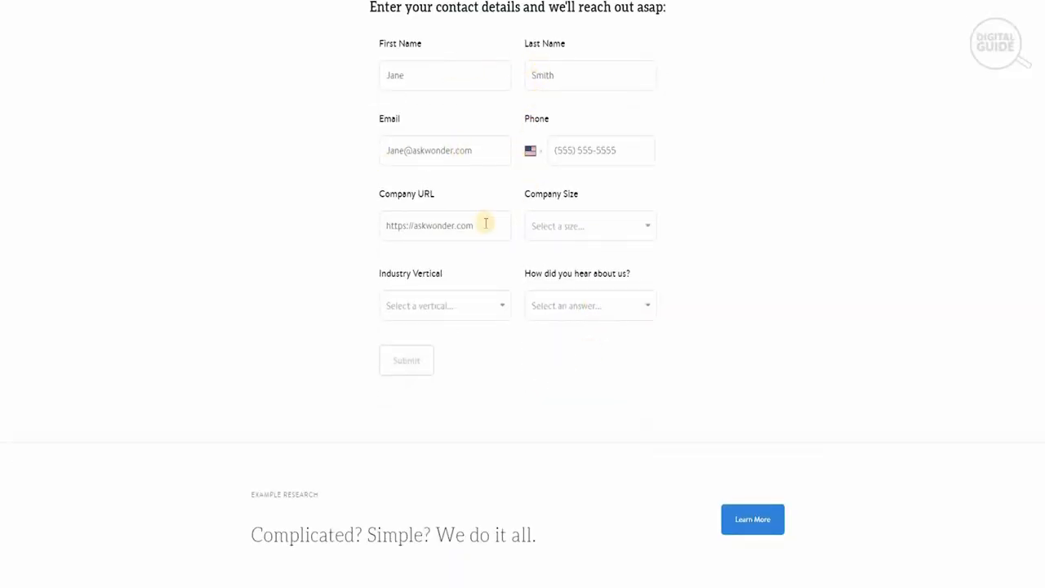
pyautogui.moveTo(445, 306)
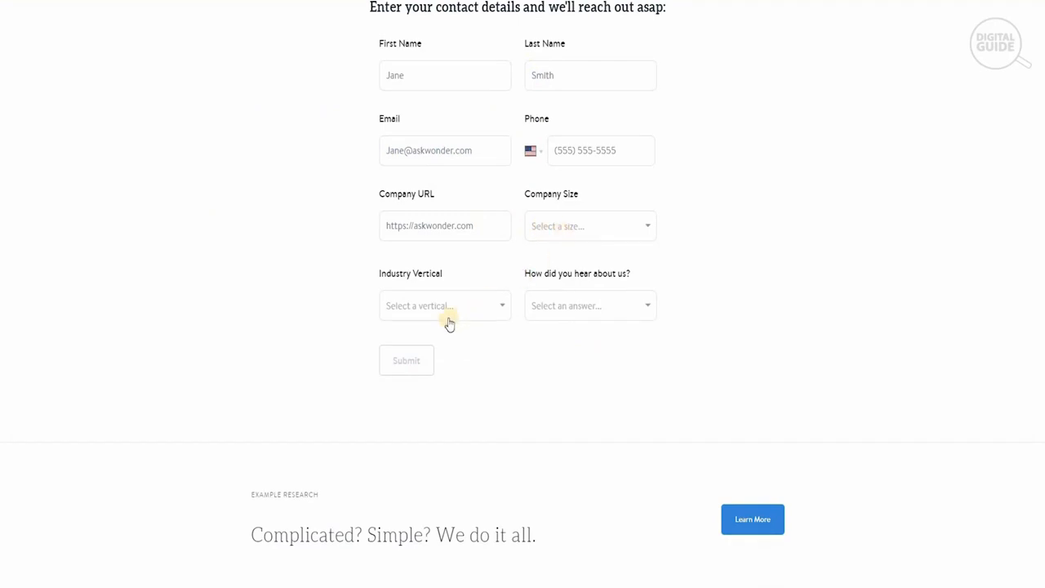
pyautogui.moveTo(356, 307)
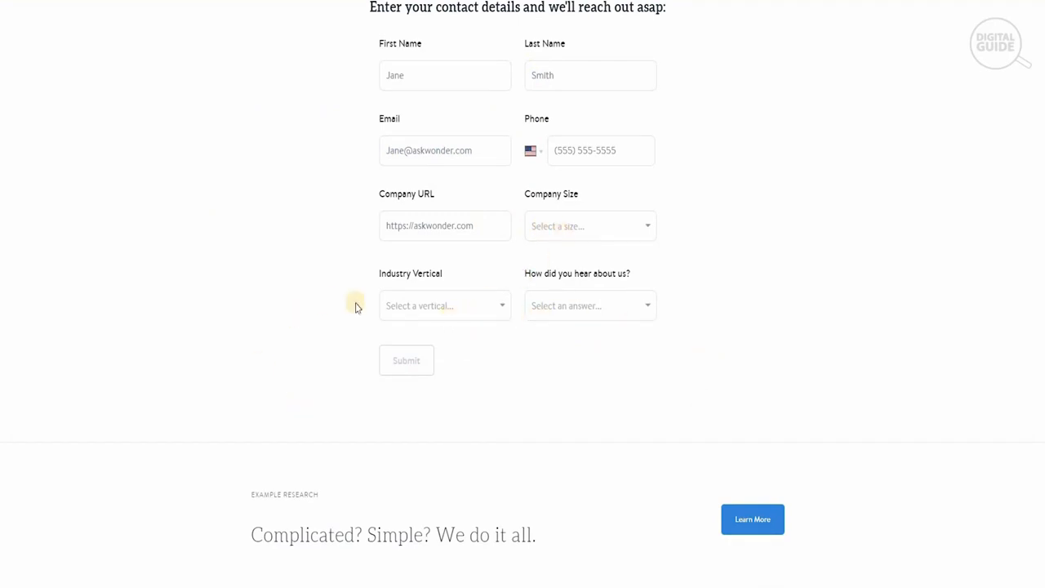
pyautogui.moveTo(356, 307)
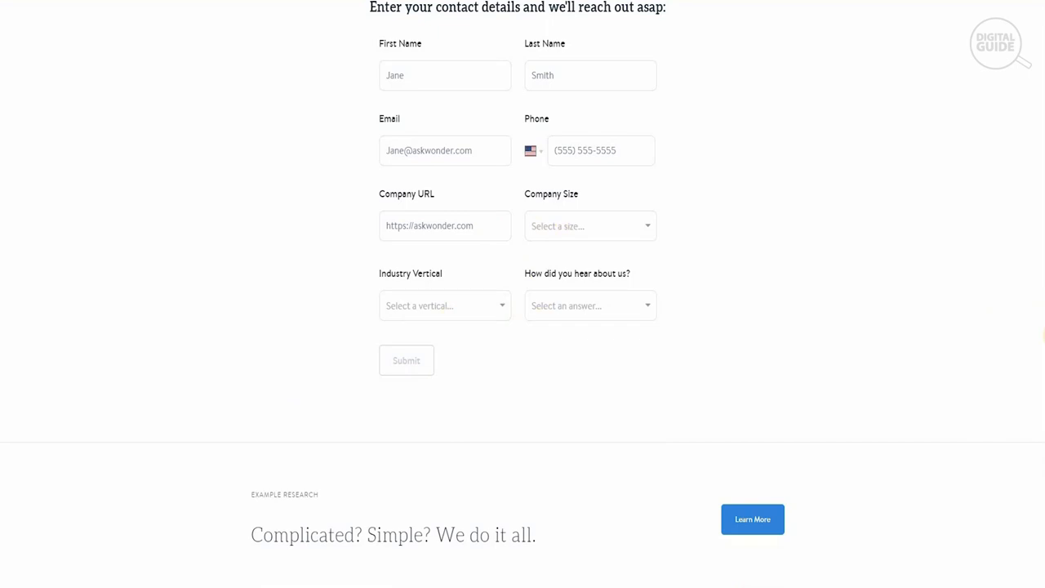
# Step: Load the example mattress industry research report and read through its opening parts
pyautogui.scroll(-3)
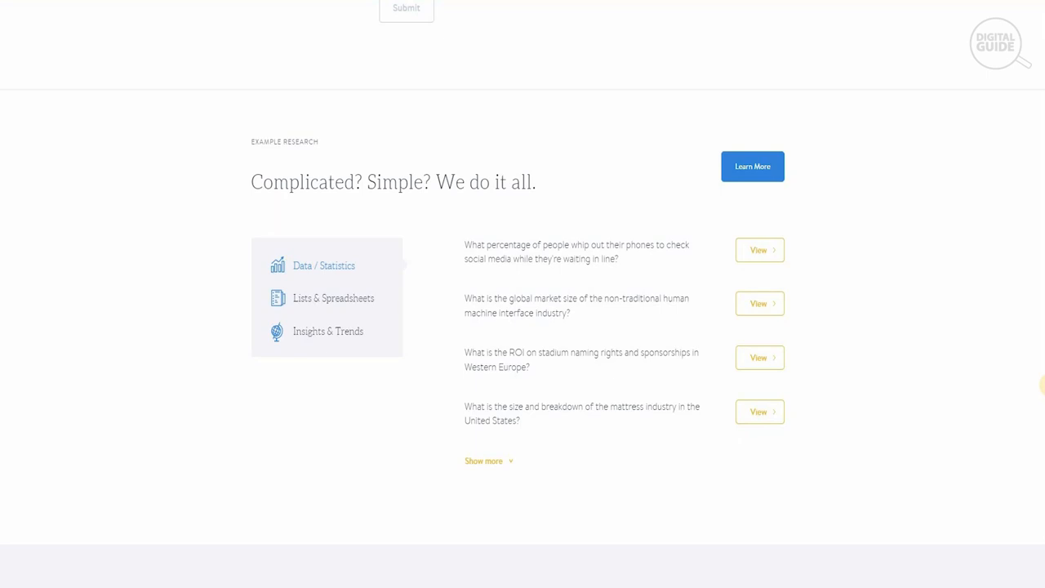
pyautogui.moveTo(760, 412)
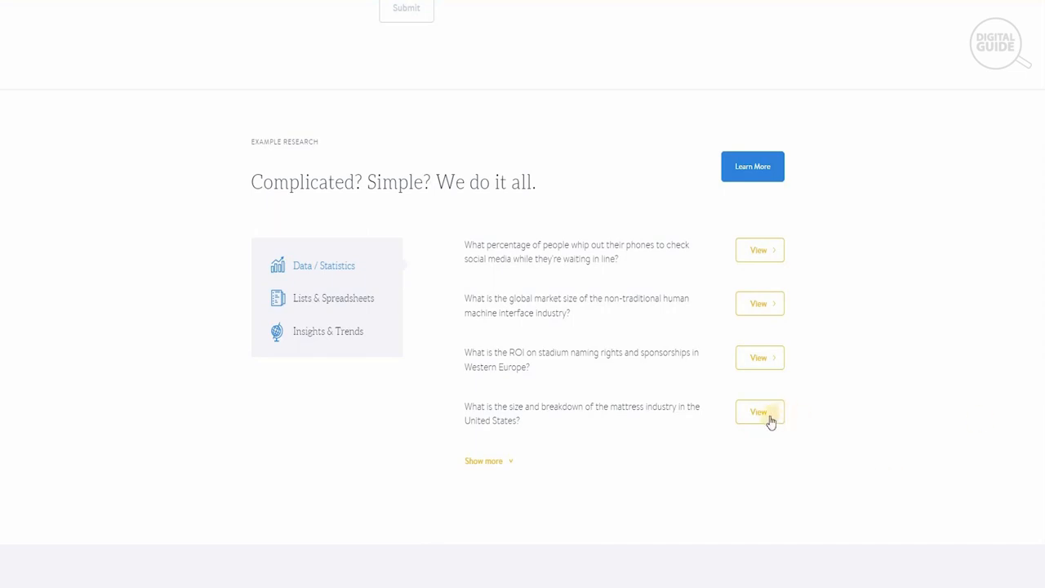
pyautogui.click(758, 412)
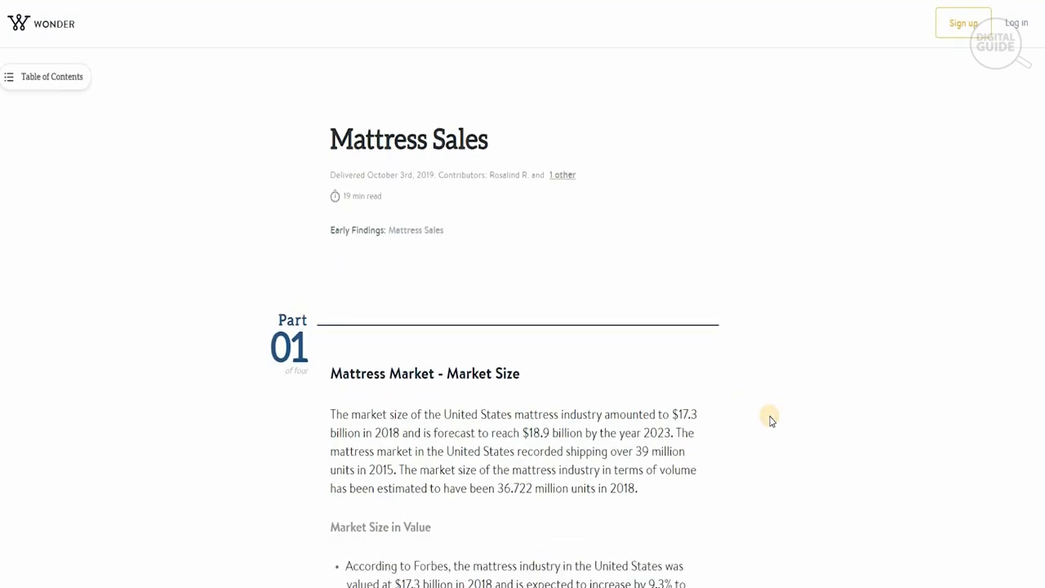
pyautogui.scroll(-3)
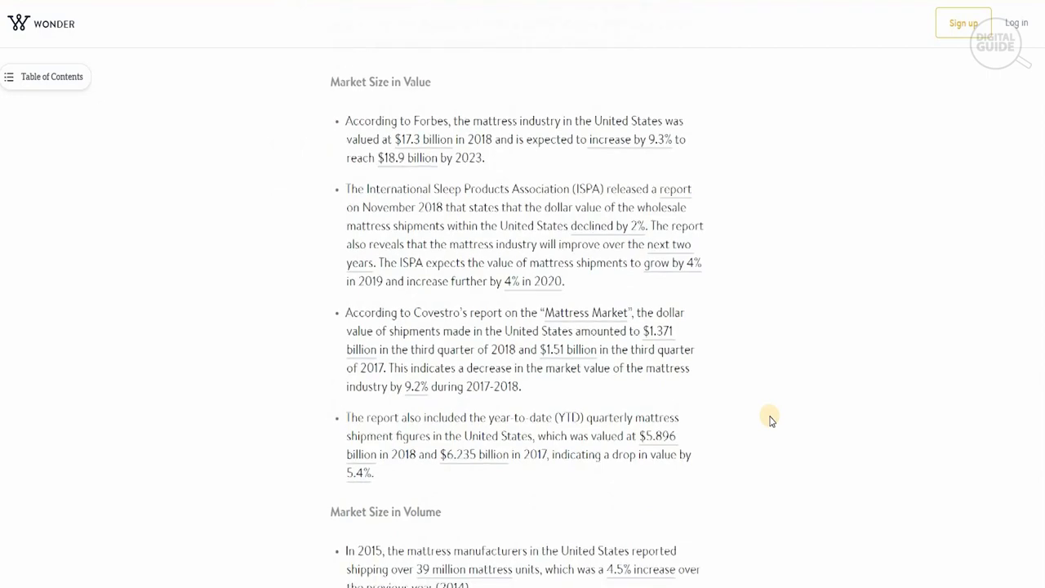
pyautogui.scroll(3)
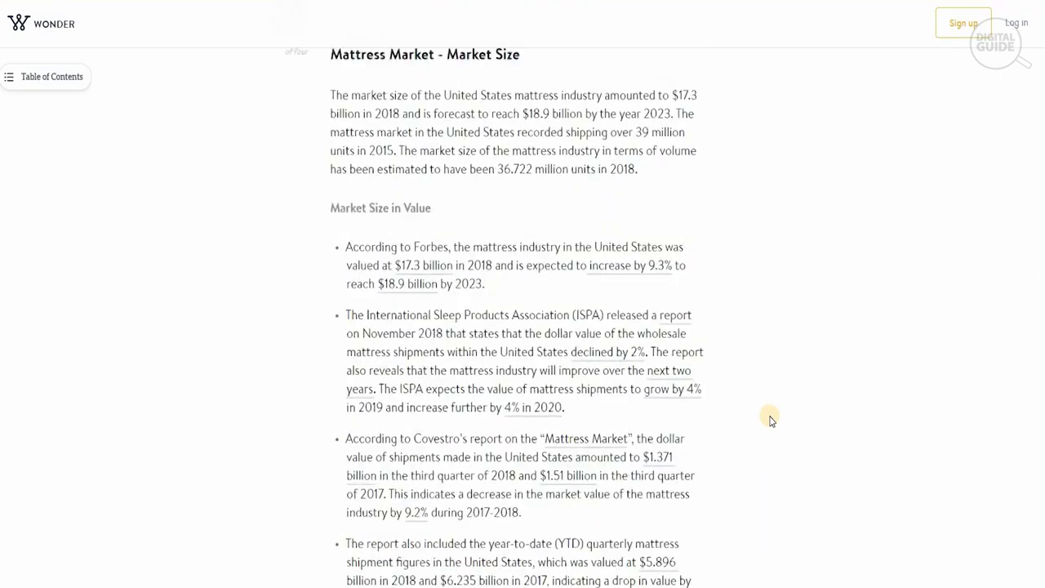
pyautogui.scroll(-3)
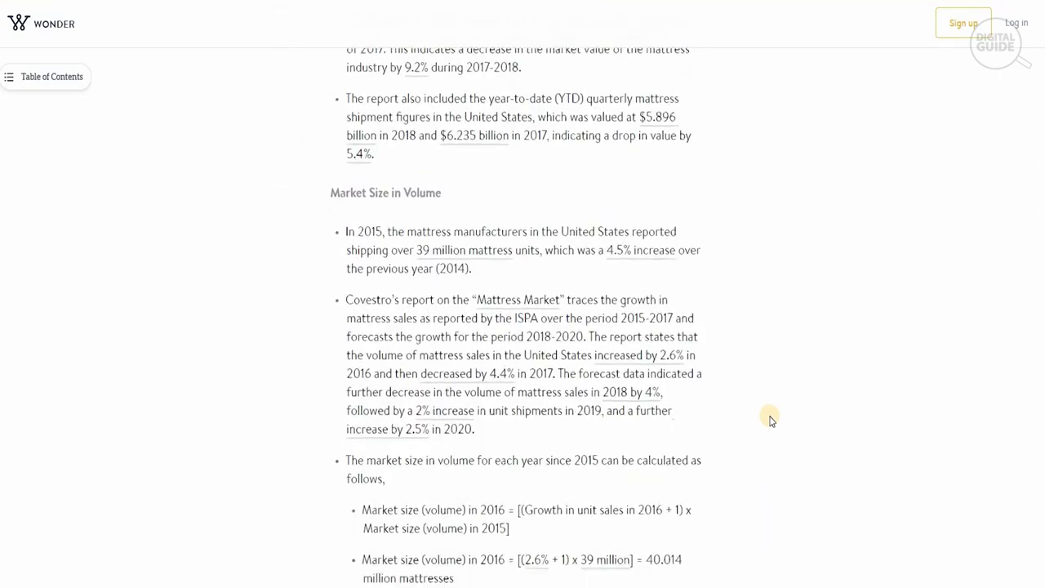
pyautogui.scroll(-3)
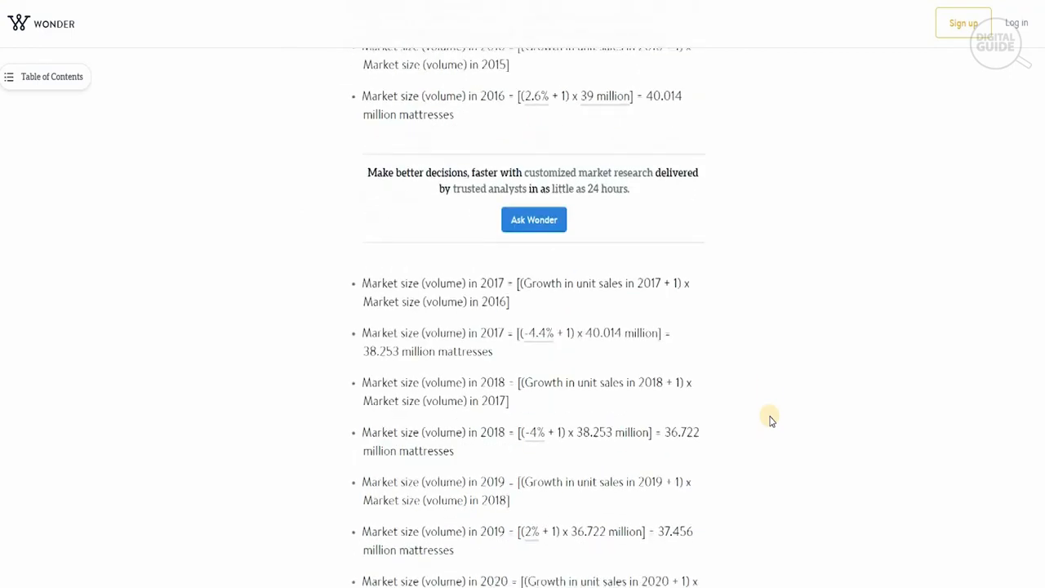
pyautogui.scroll(-3)
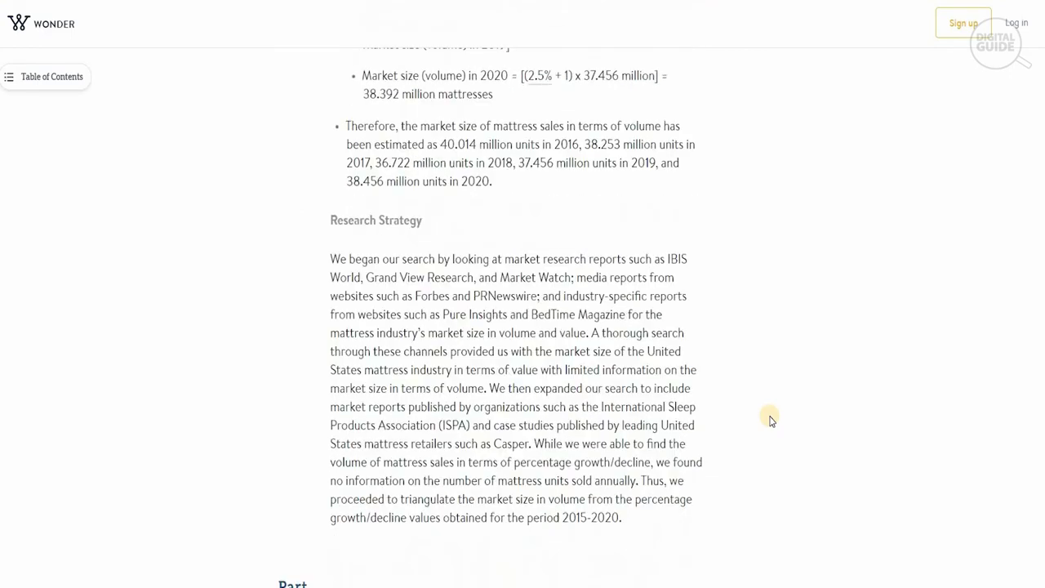
pyautogui.scroll(-3)
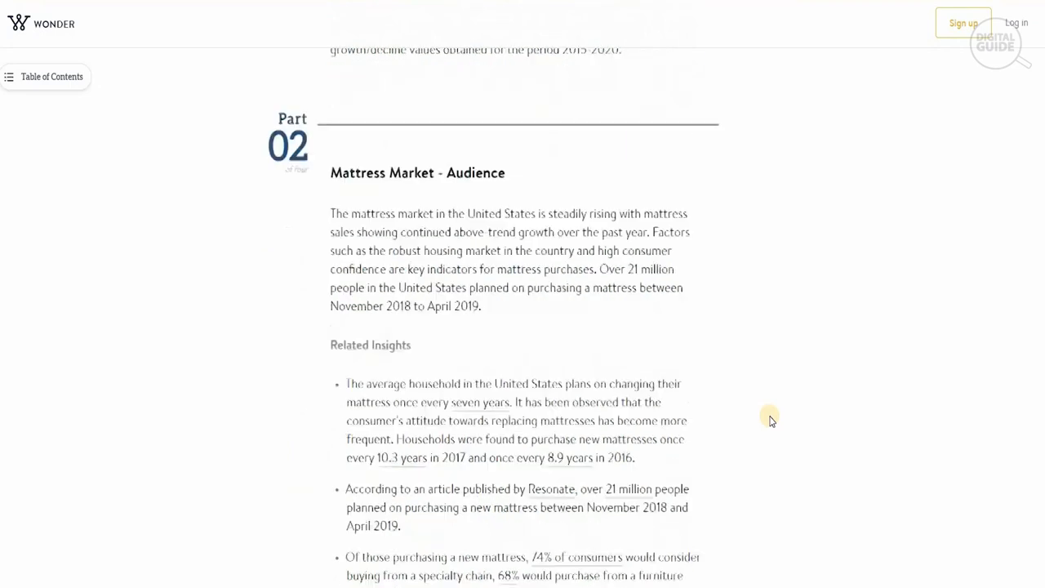
pyautogui.scroll(-3)
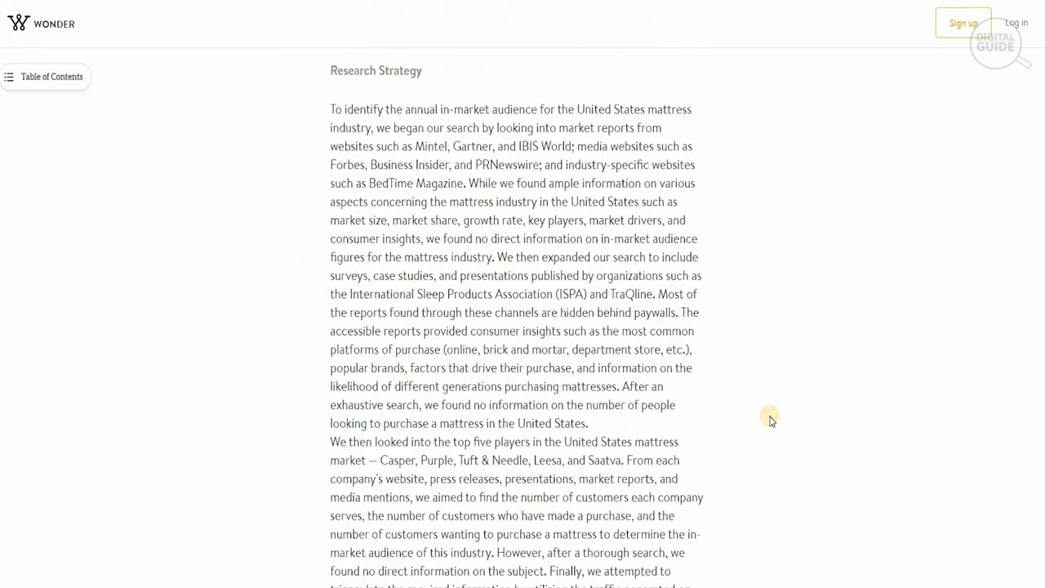
pyautogui.scroll(-3)
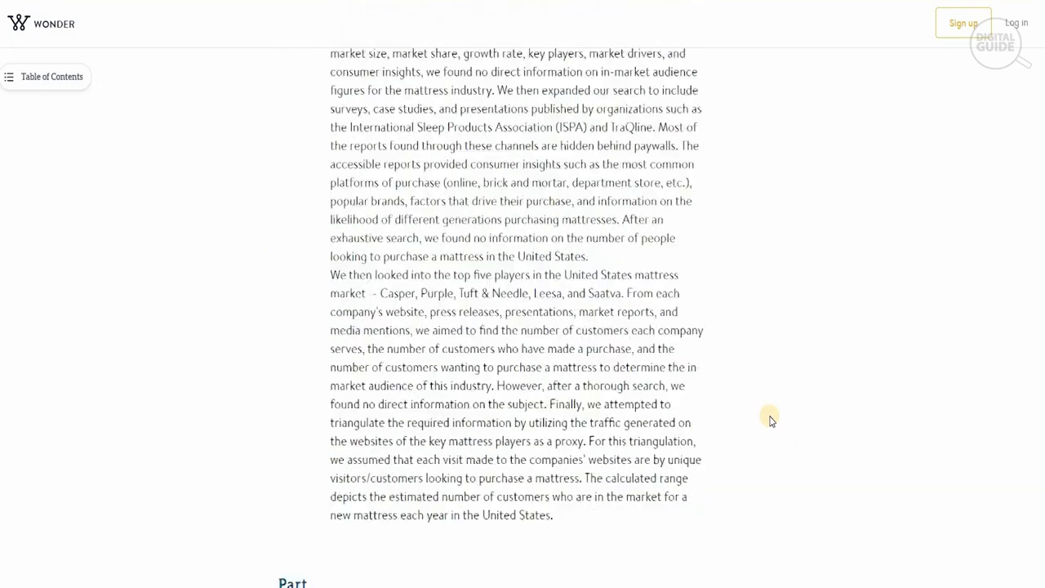
pyautogui.scroll(-3)
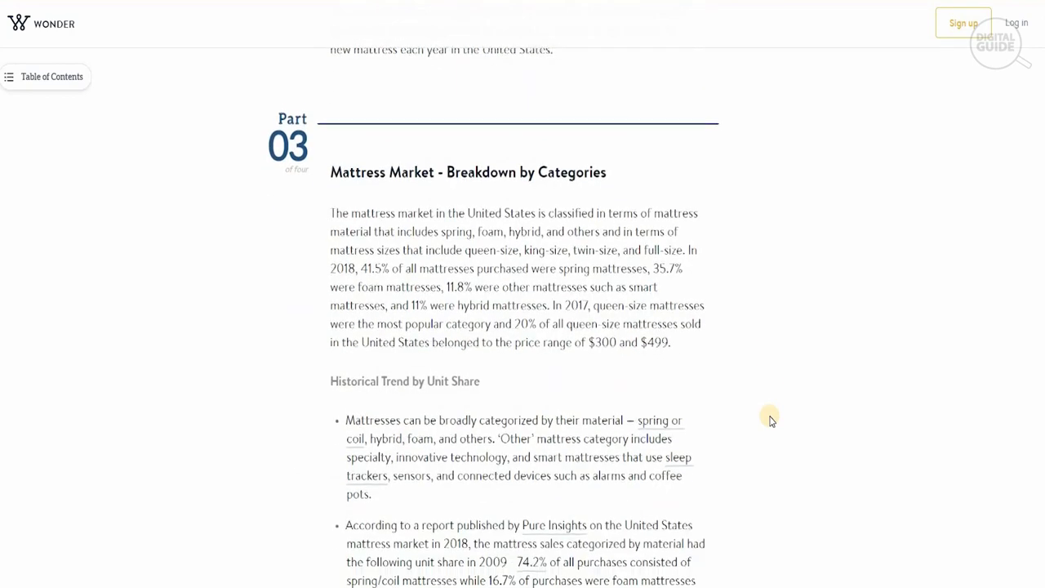
# Step: Continue through Parts 03 and 04 'Breakdown by Type' to the Dive deeper box and Sources heading
pyautogui.scroll(-3)
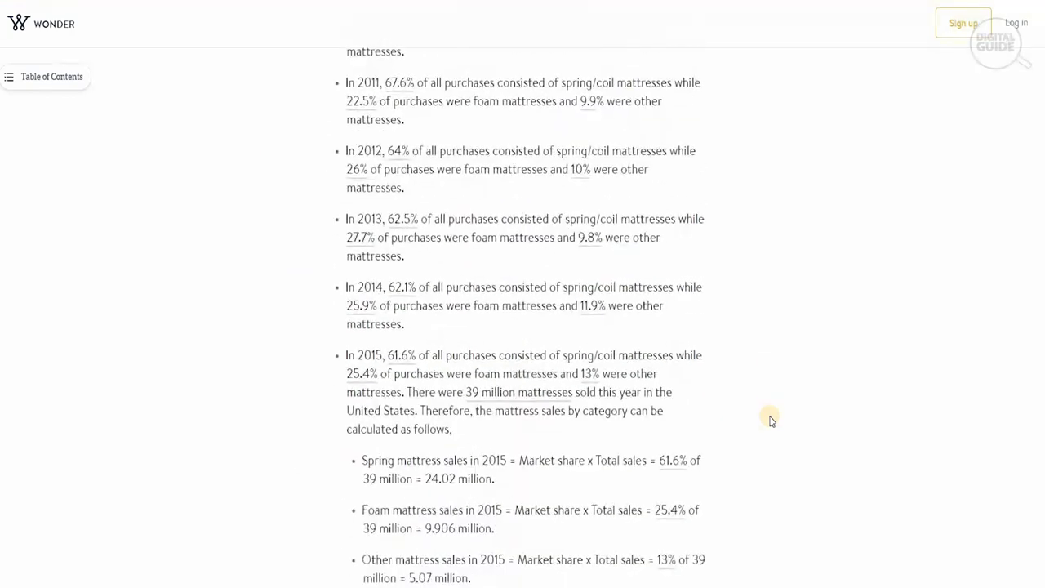
pyautogui.scroll(-3)
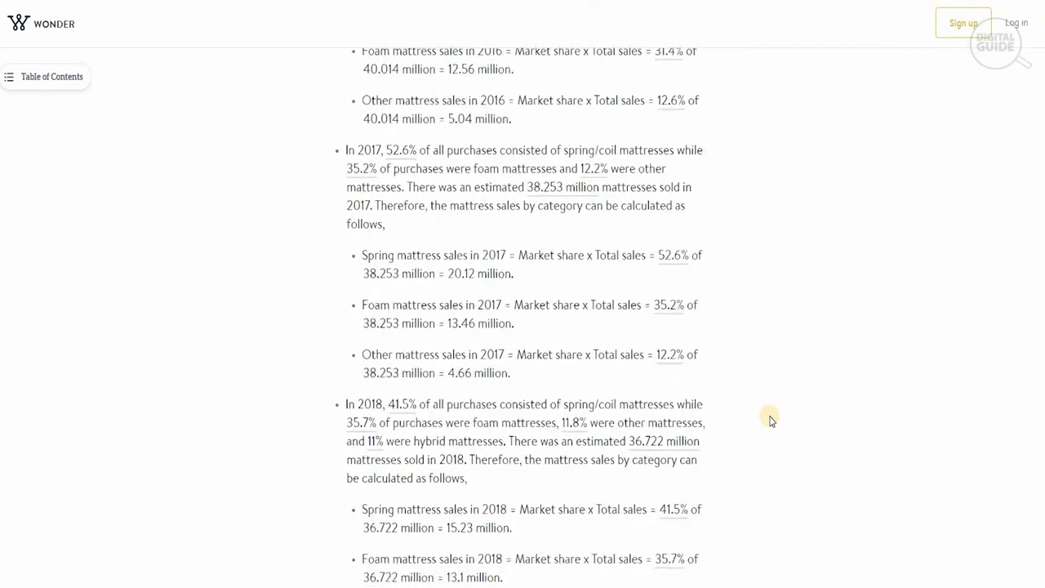
pyautogui.scroll(-3)
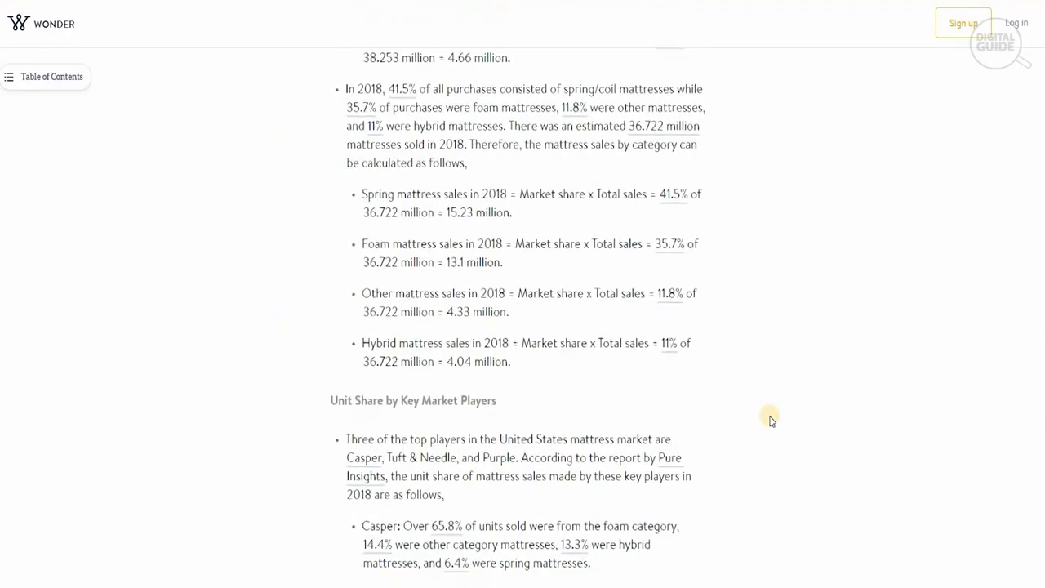
pyautogui.scroll(-3)
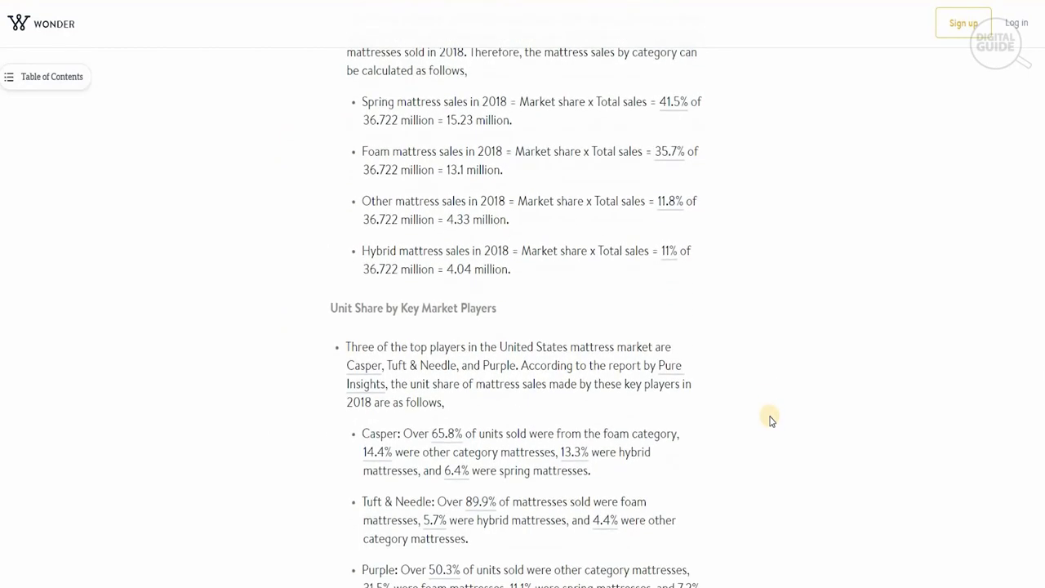
pyautogui.scroll(-3)
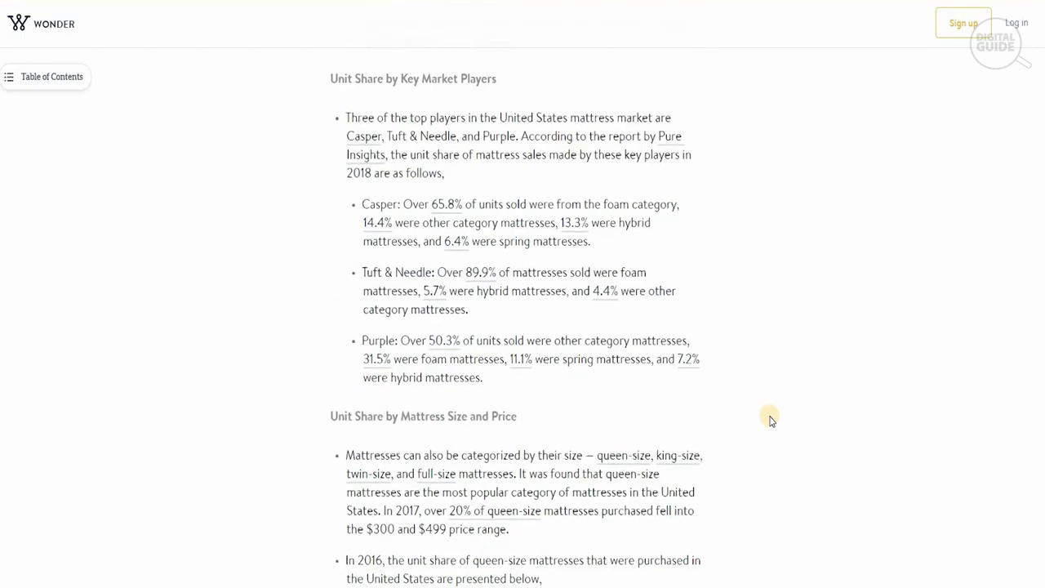
pyautogui.scroll(-3)
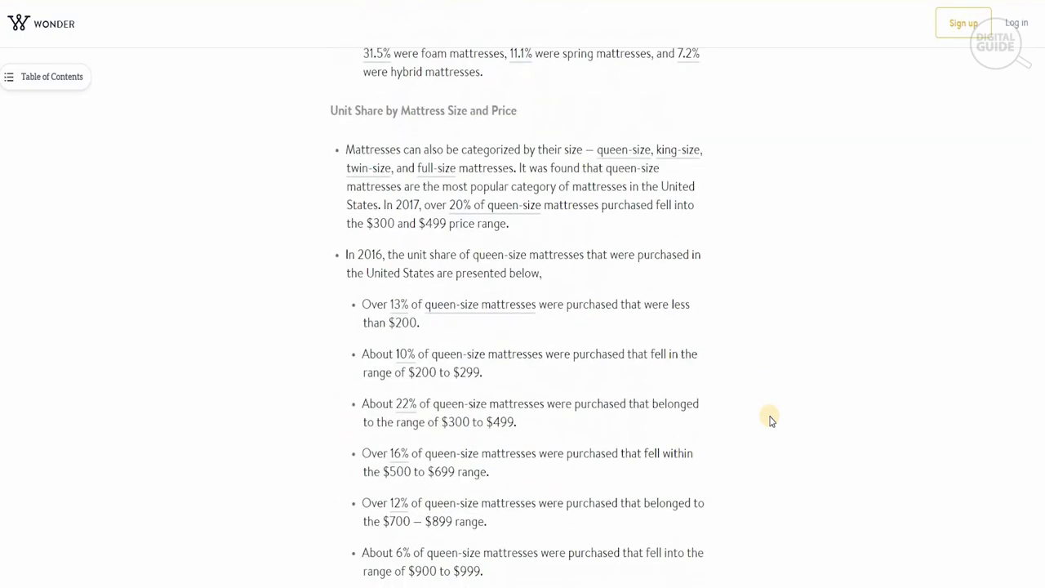
pyautogui.scroll(-3)
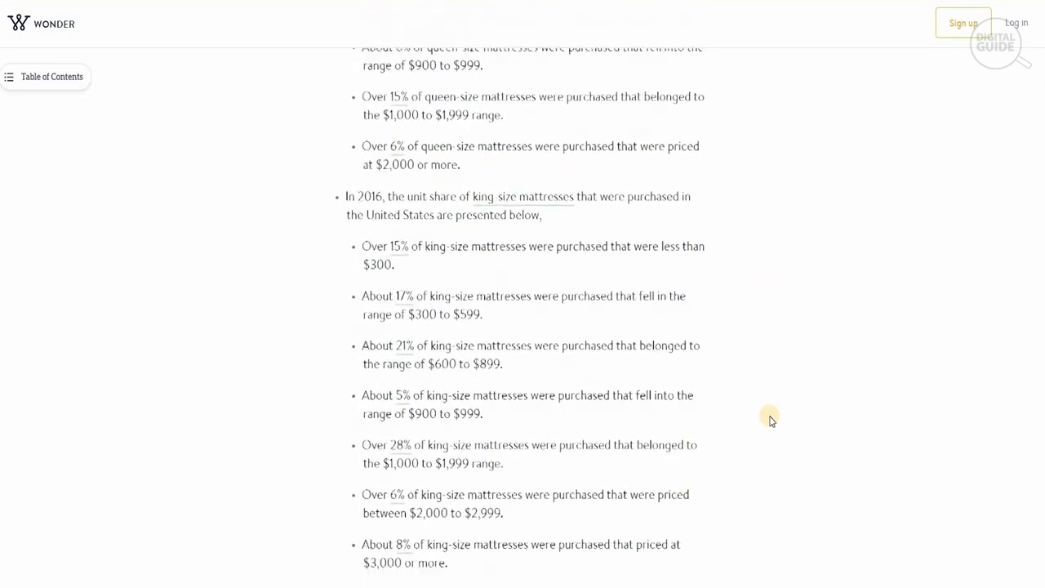
pyautogui.scroll(-3)
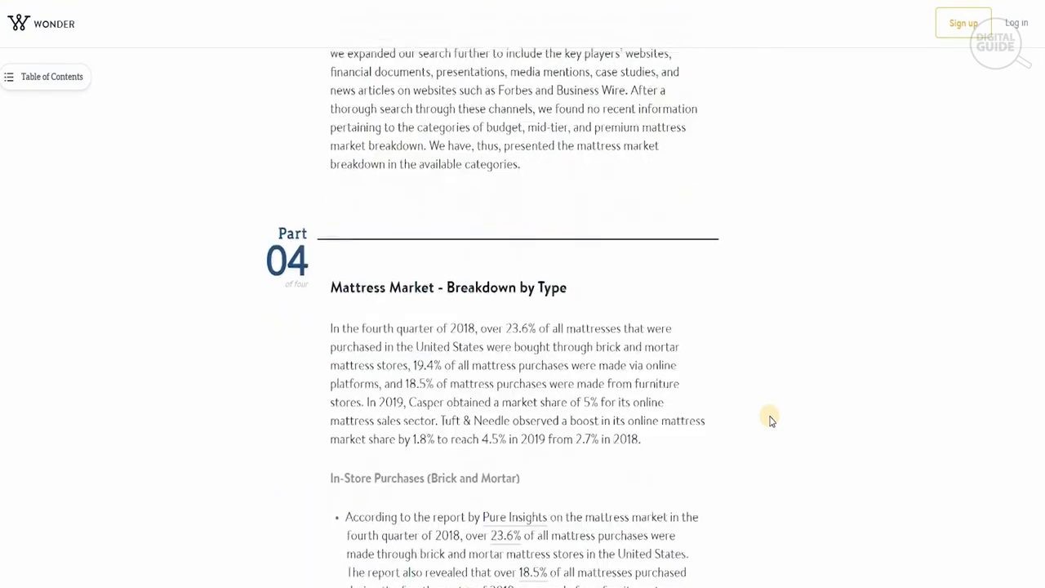
pyautogui.scroll(-3)
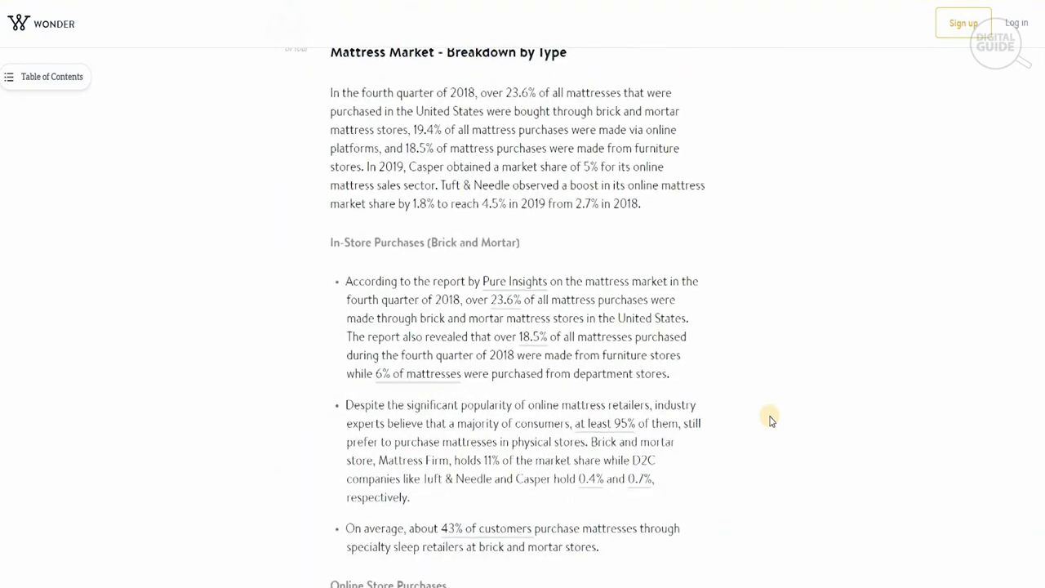
pyautogui.scroll(-3)
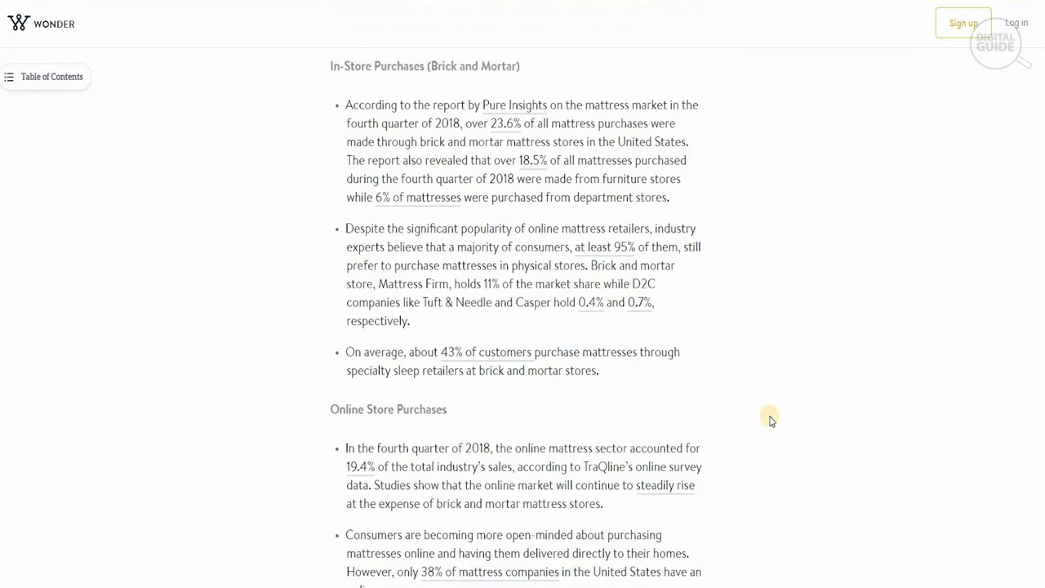
pyautogui.scroll(-3)
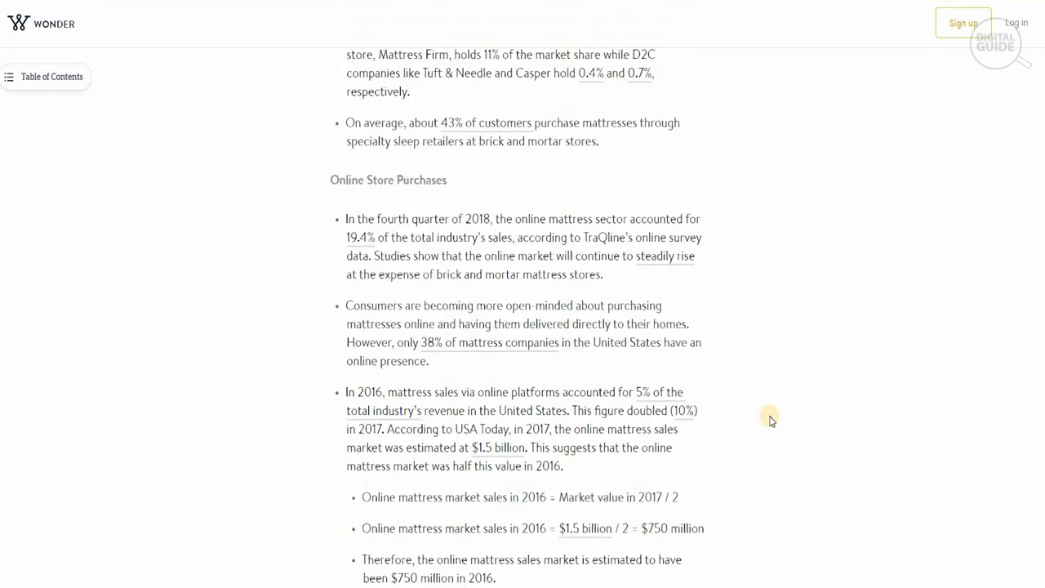
pyautogui.scroll(-3)
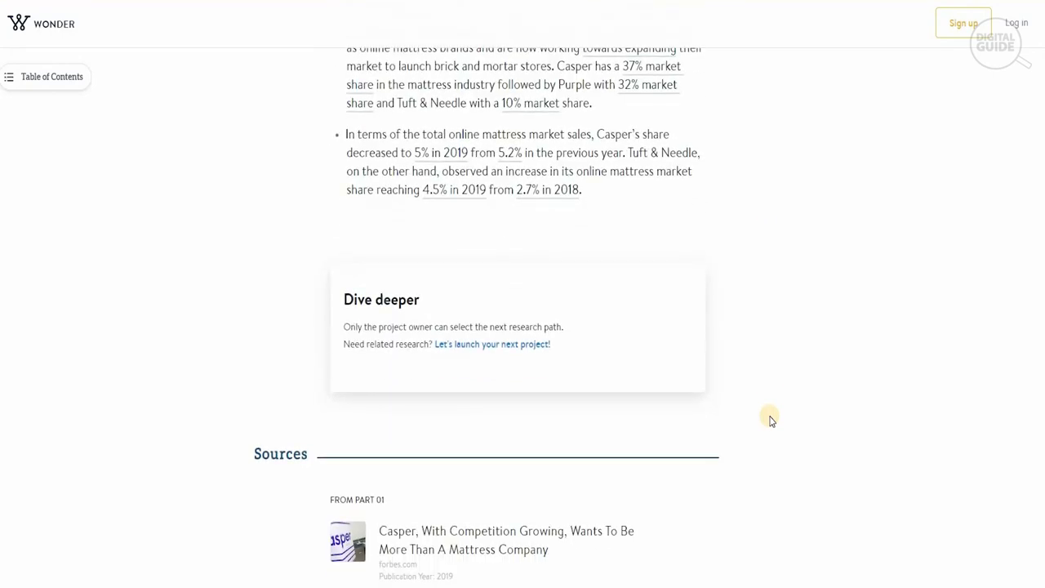
# Step: Browse the Sources list to its final entry about 175 online mattress companies
pyautogui.scroll(-3)
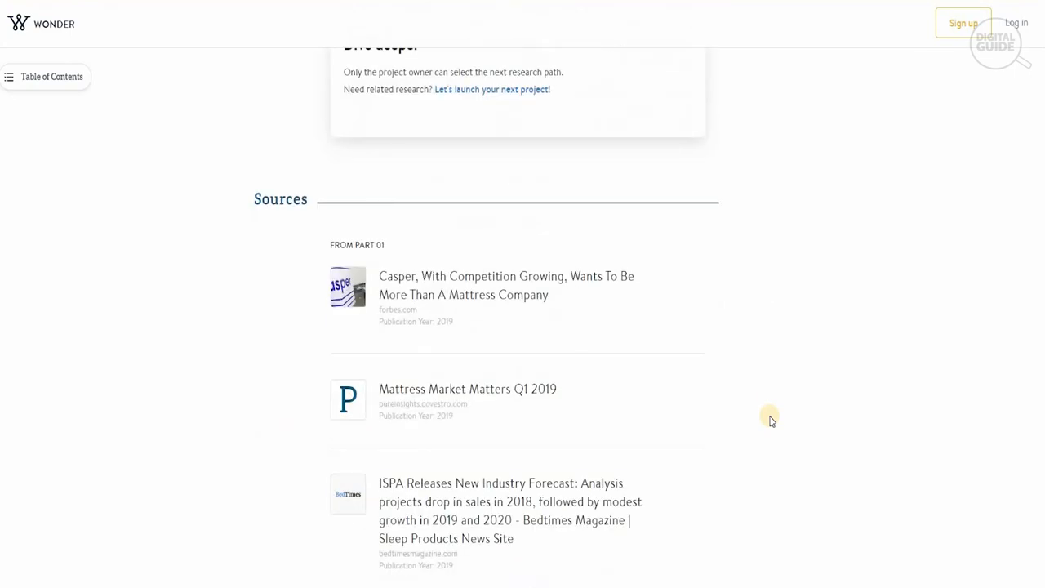
pyautogui.scroll(-3)
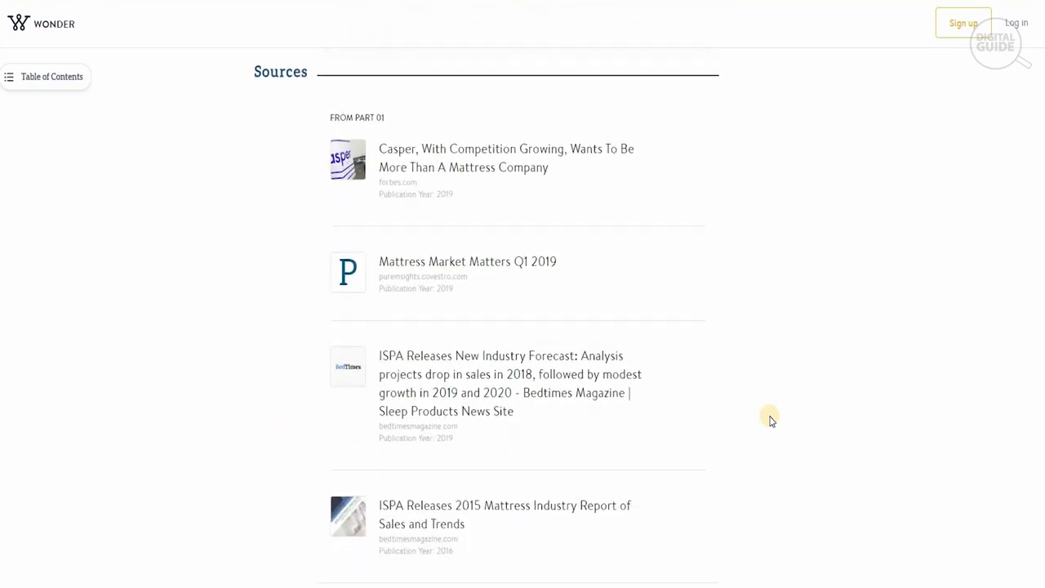
pyautogui.scroll(-3)
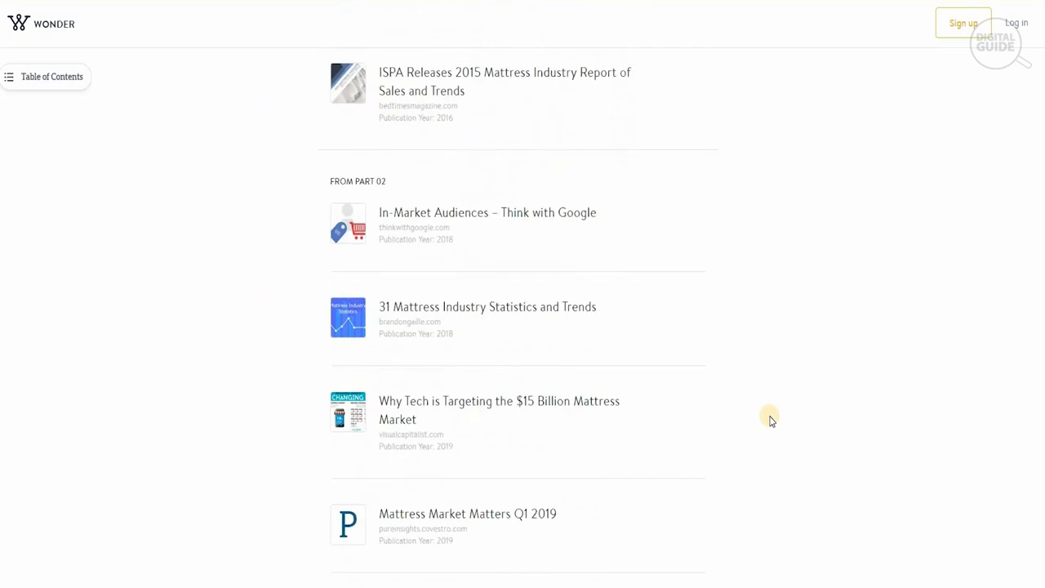
pyautogui.scroll(-3)
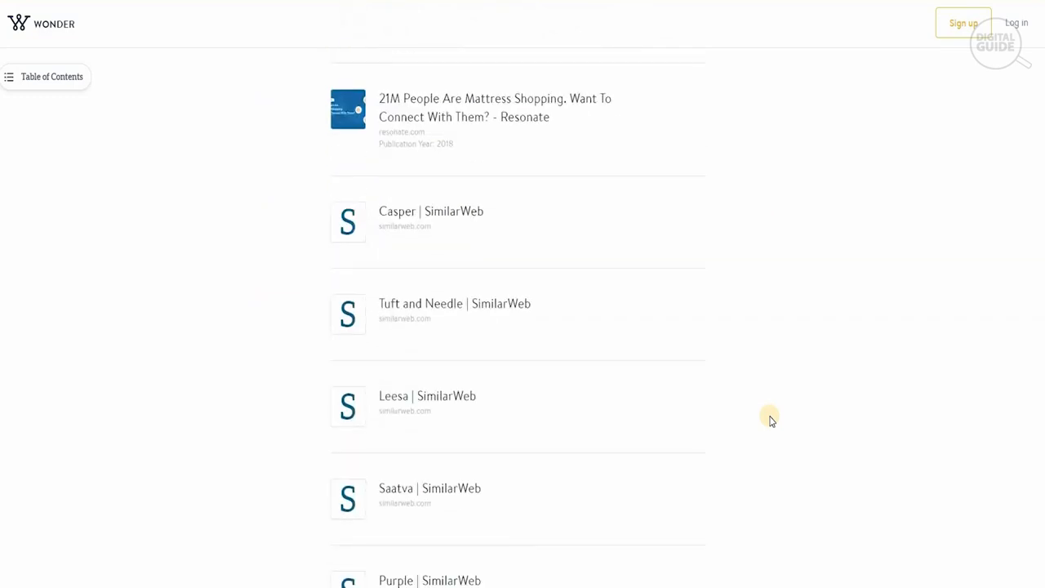
pyautogui.scroll(-3)
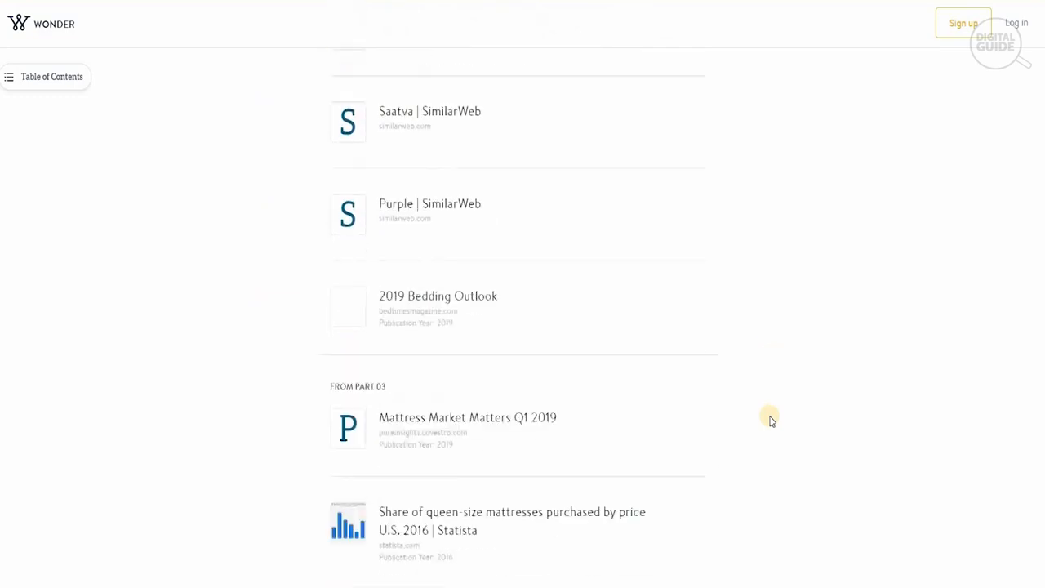
pyautogui.scroll(-3)
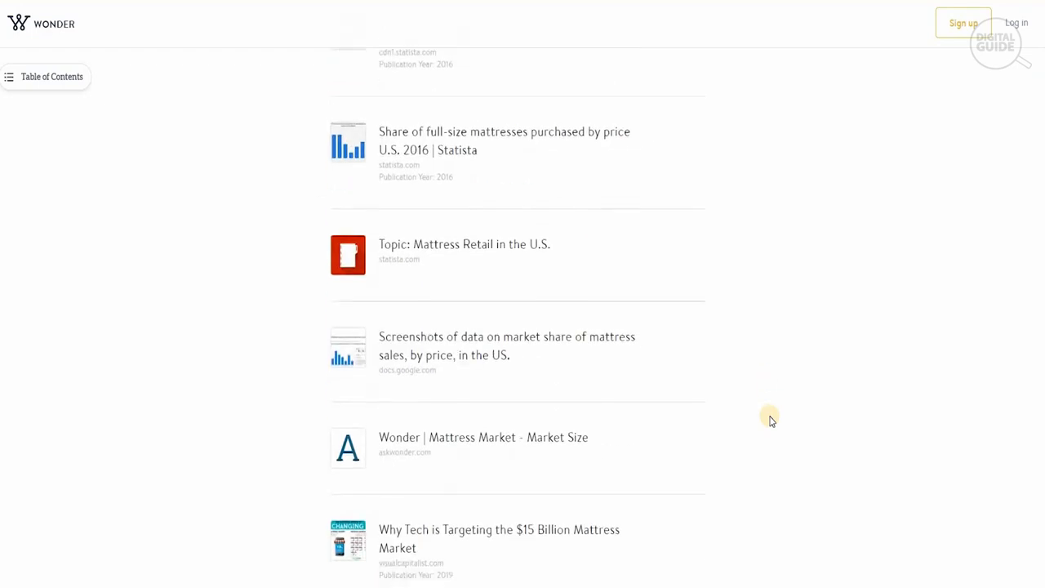
pyautogui.scroll(-3)
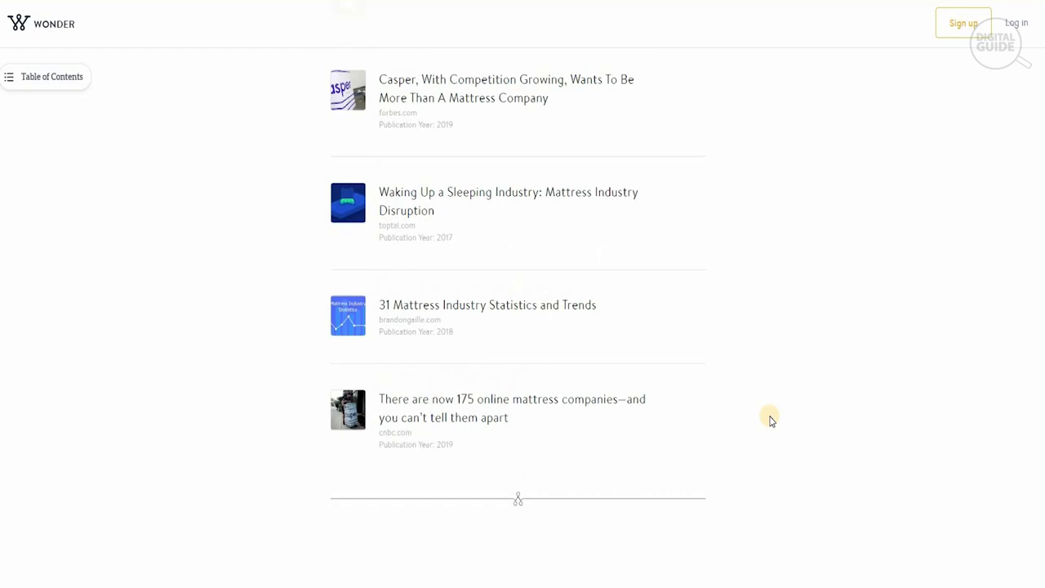
pyautogui.scroll(-3)
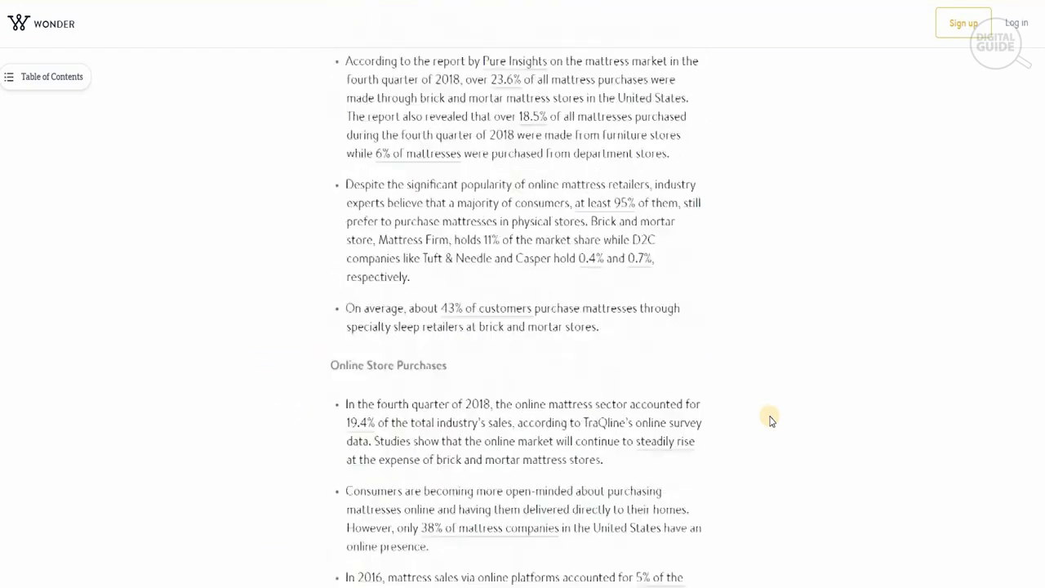
# Step: Scroll back toward Part 01's Market Size in Value findings citing Forbes, ISPA and Covestro
pyautogui.scroll(-3)
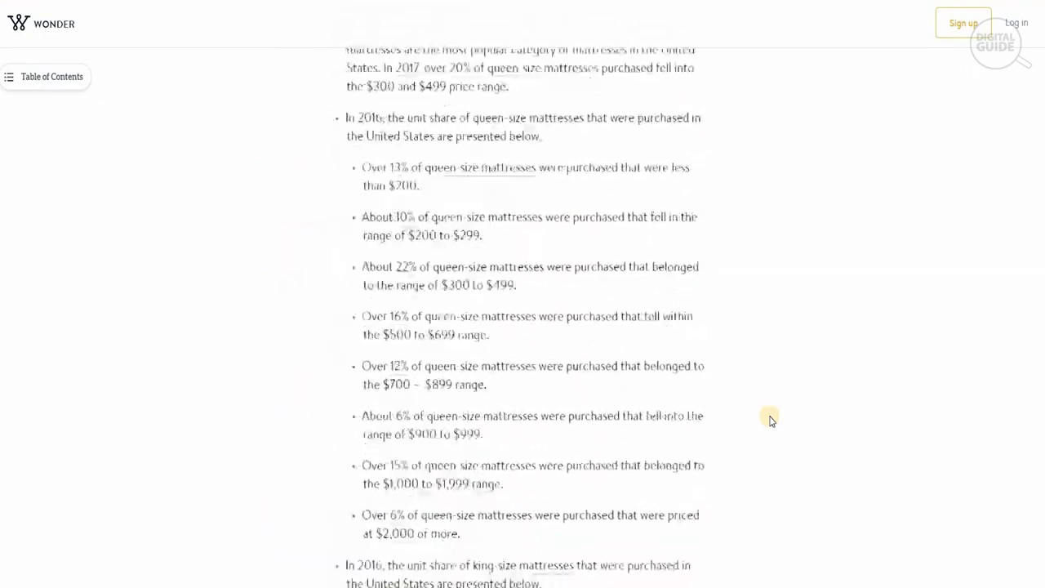
pyautogui.scroll(-3)
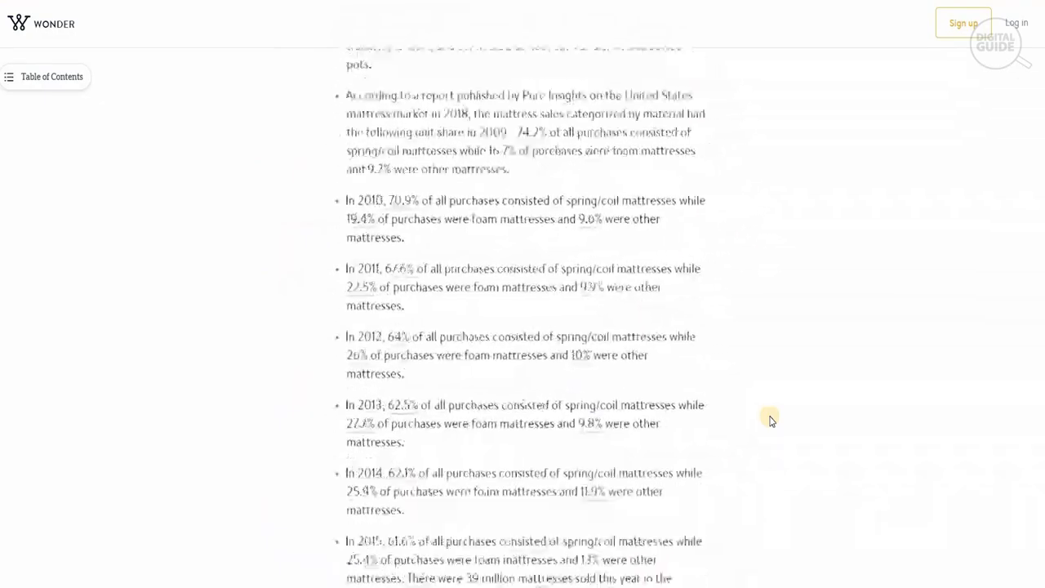
pyautogui.scroll(-3)
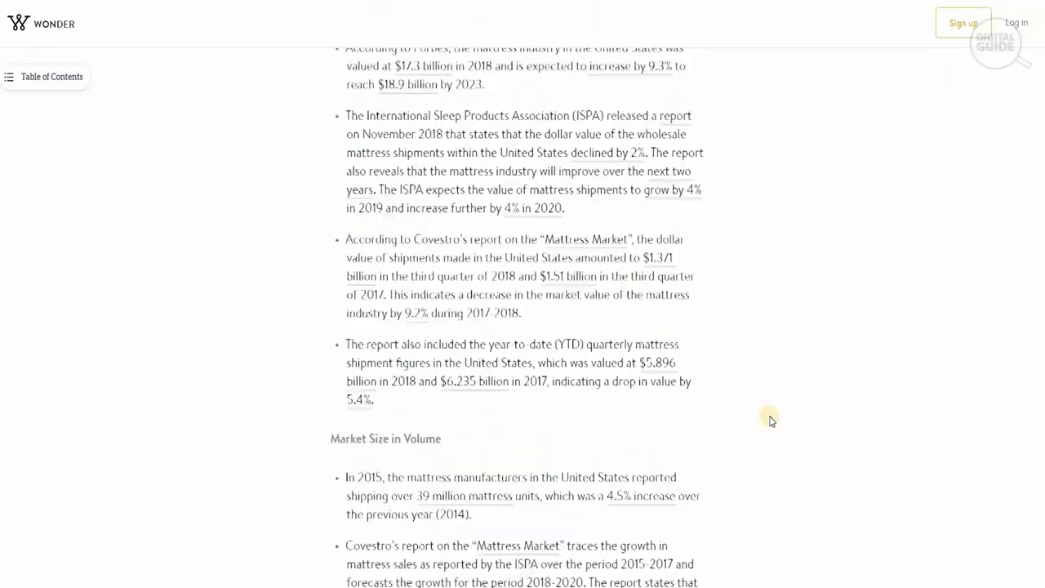
pyautogui.scroll(3)
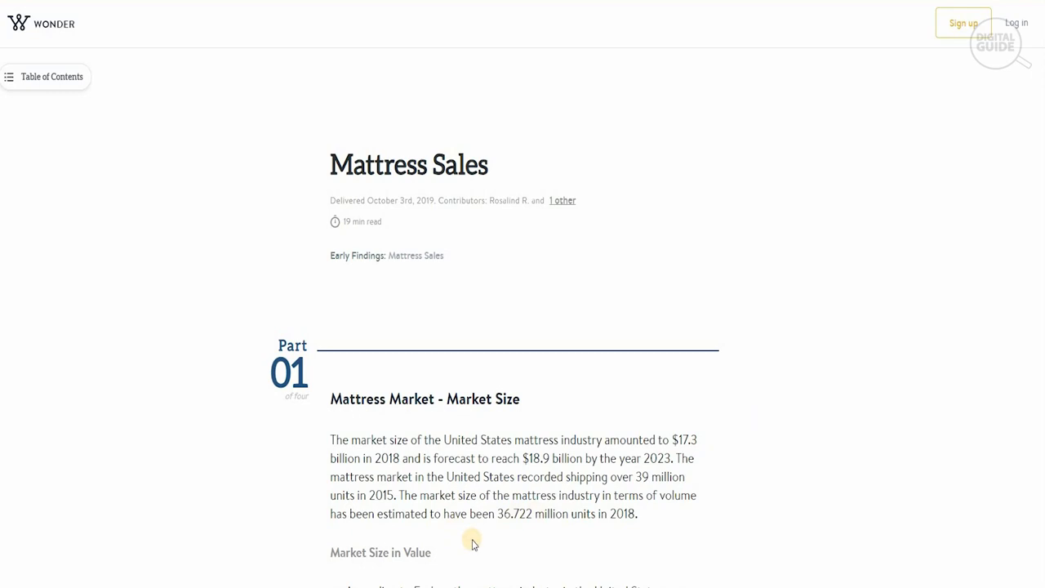
pyautogui.moveTo(472, 541)
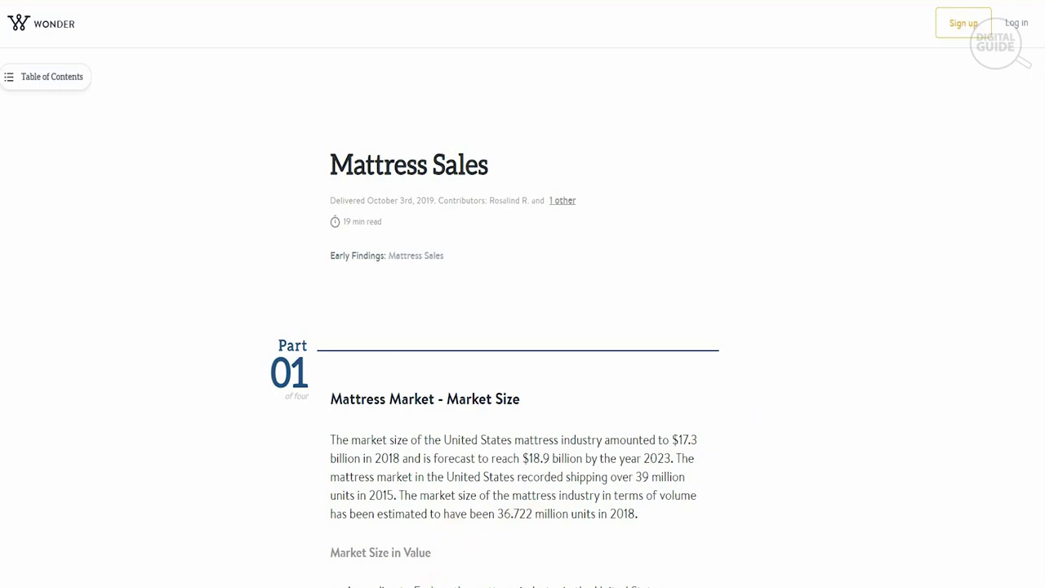
pyautogui.moveTo(8, 359)
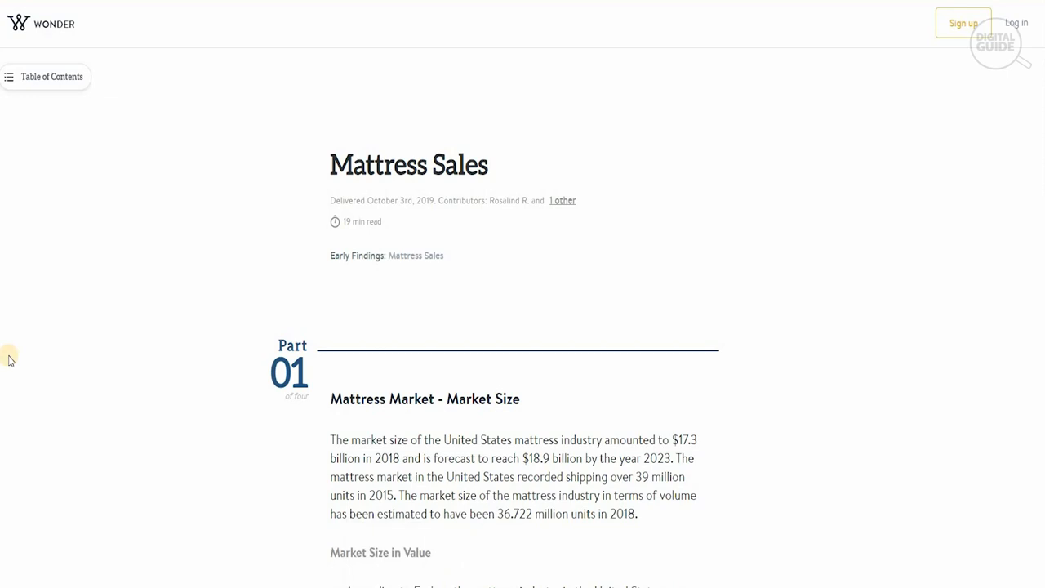